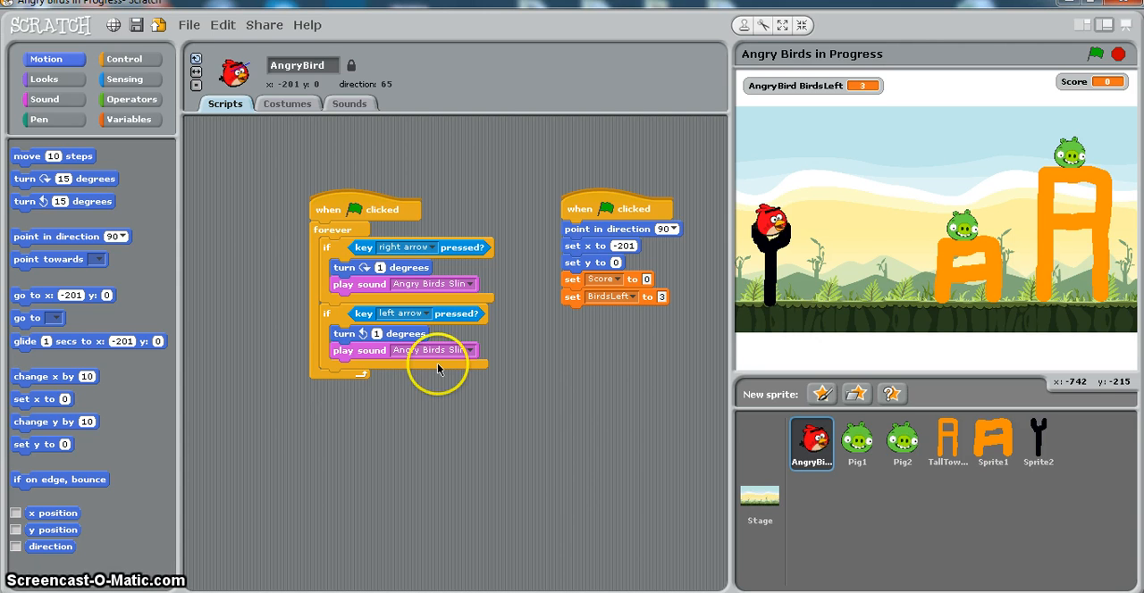
{"action": "mouse_move", "coordinate": [432, 557]}
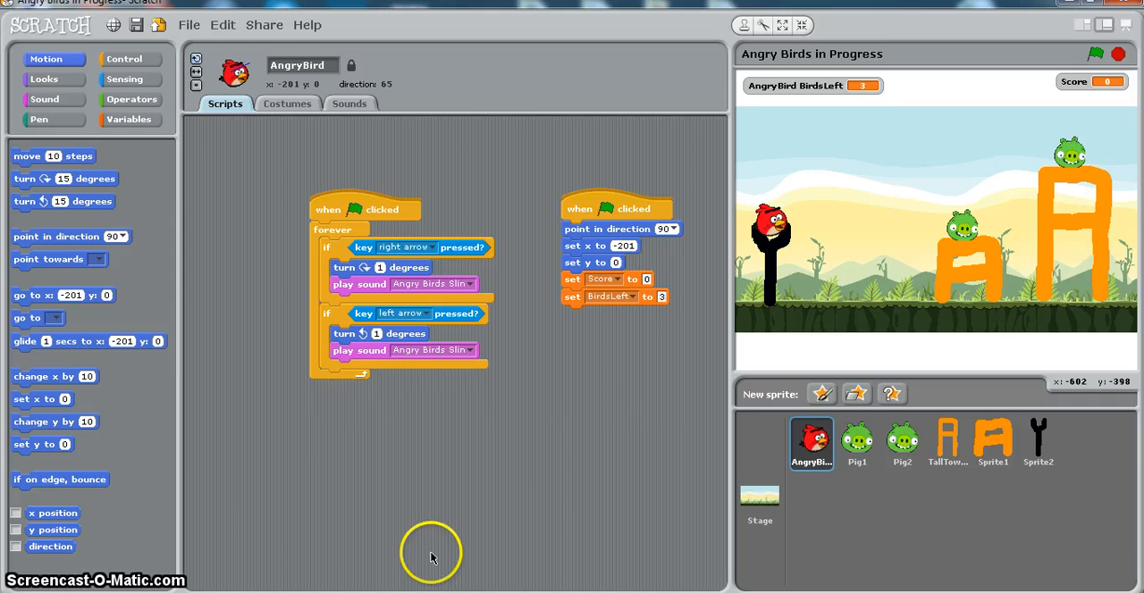
{"action": "mouse_move", "coordinate": [617, 279]}
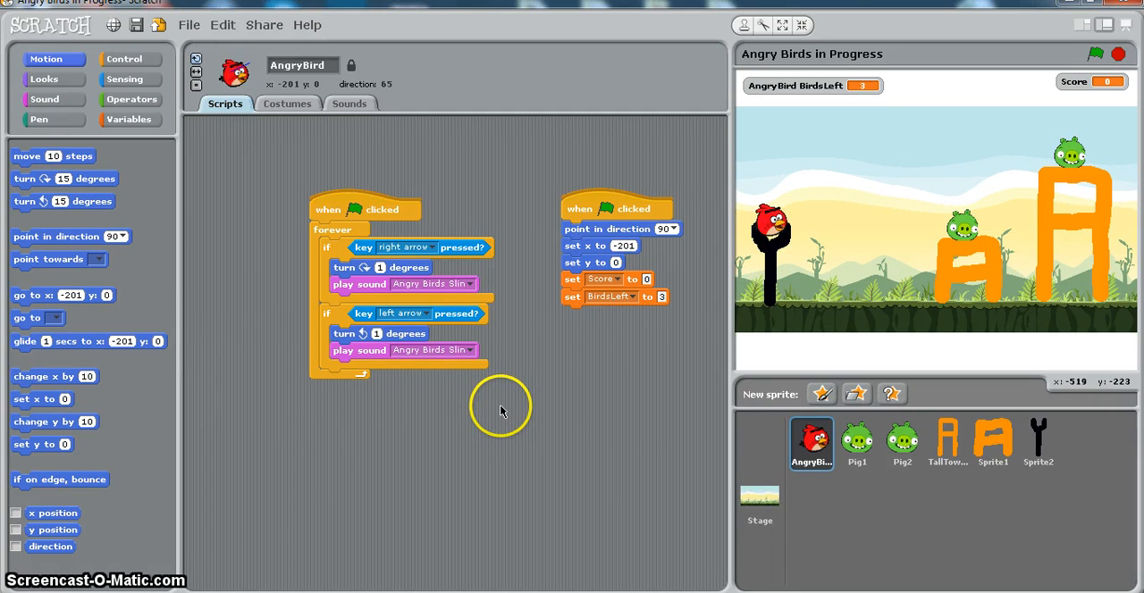
{"action": "mouse_move", "coordinate": [425, 415]}
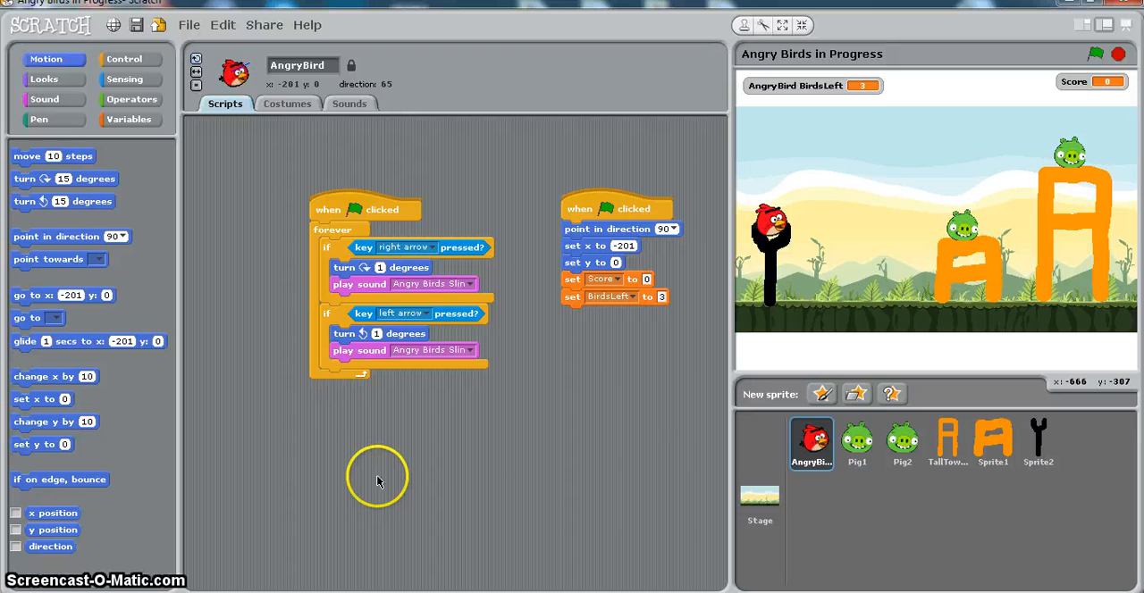
{"action": "mouse_move", "coordinate": [354, 229]}
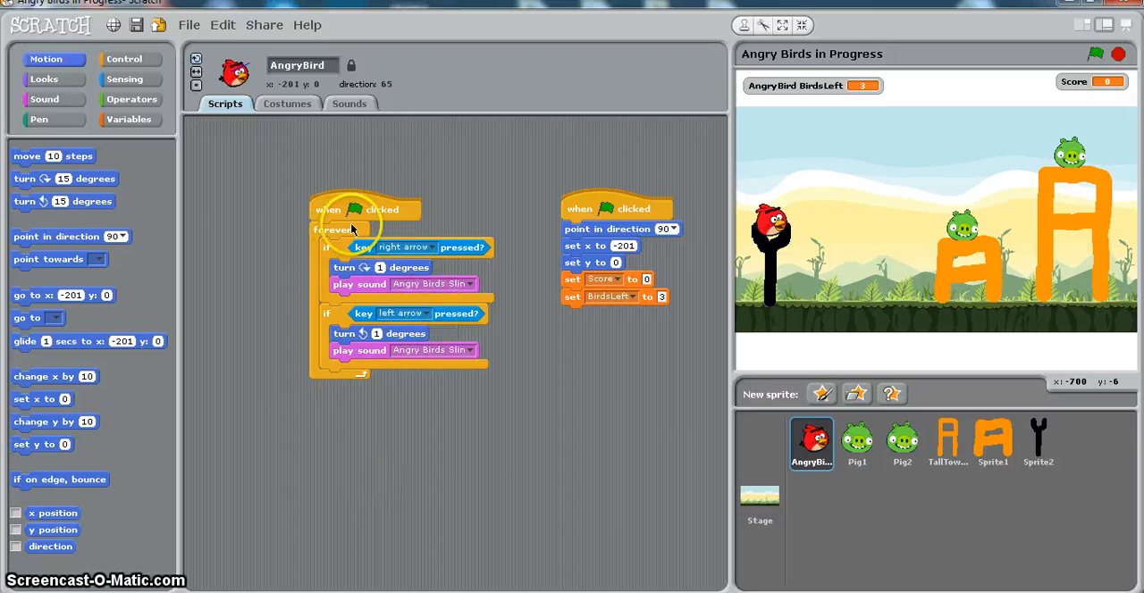
{"action": "mouse_move", "coordinate": [340, 315]}
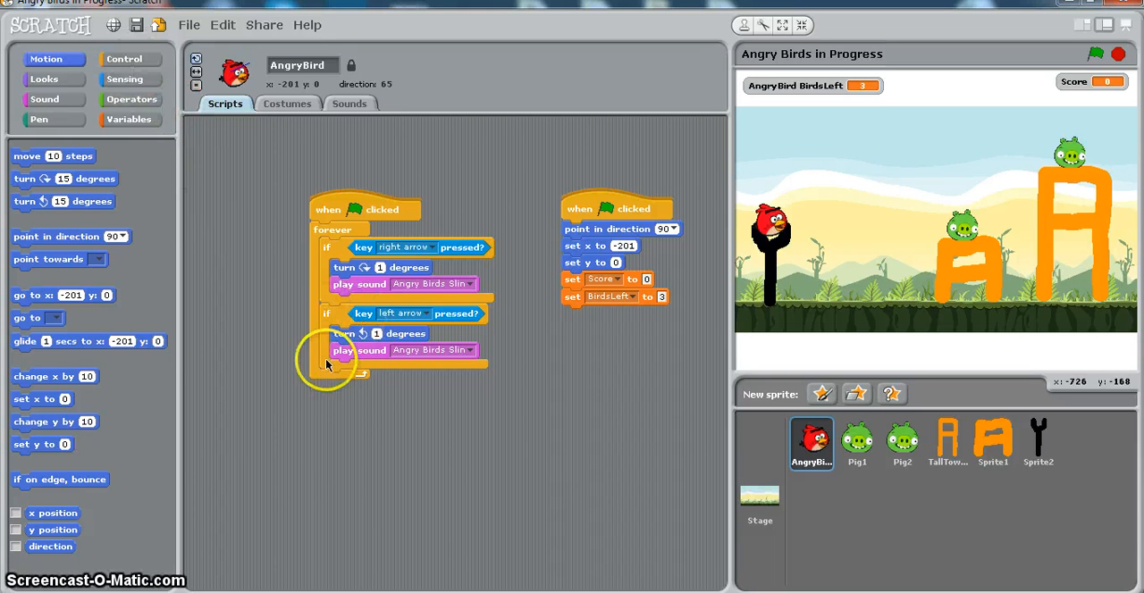
Step: Add an empty if block inside the bird's forever loop below the left-arrow check
{"action": "left_click", "coordinate": [129, 59]}
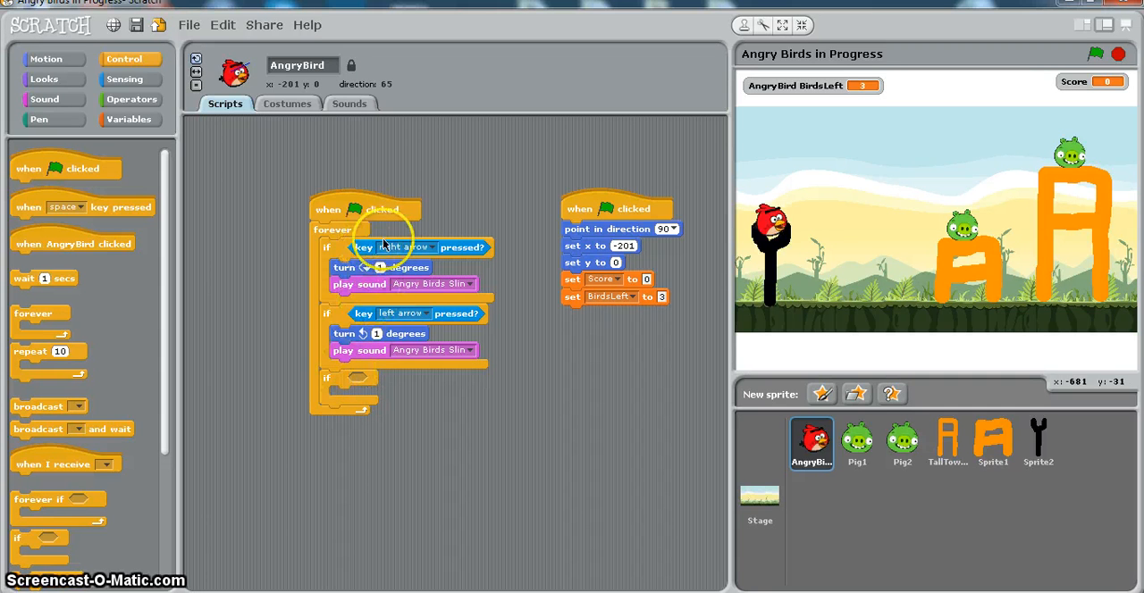
{"action": "mouse_move", "coordinate": [389, 315]}
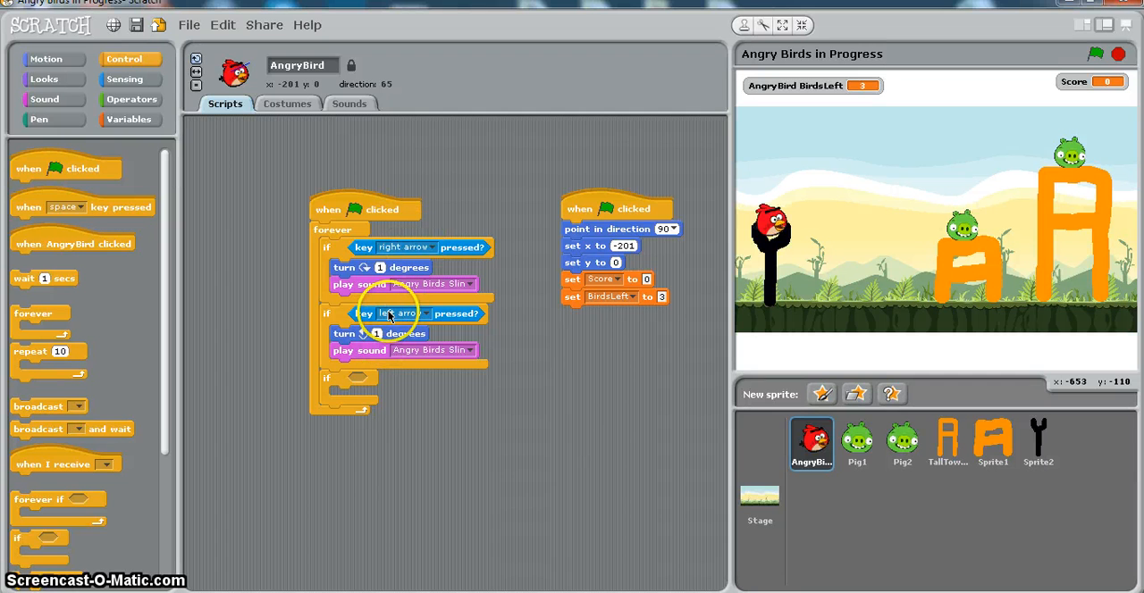
{"action": "mouse_move", "coordinate": [358, 368]}
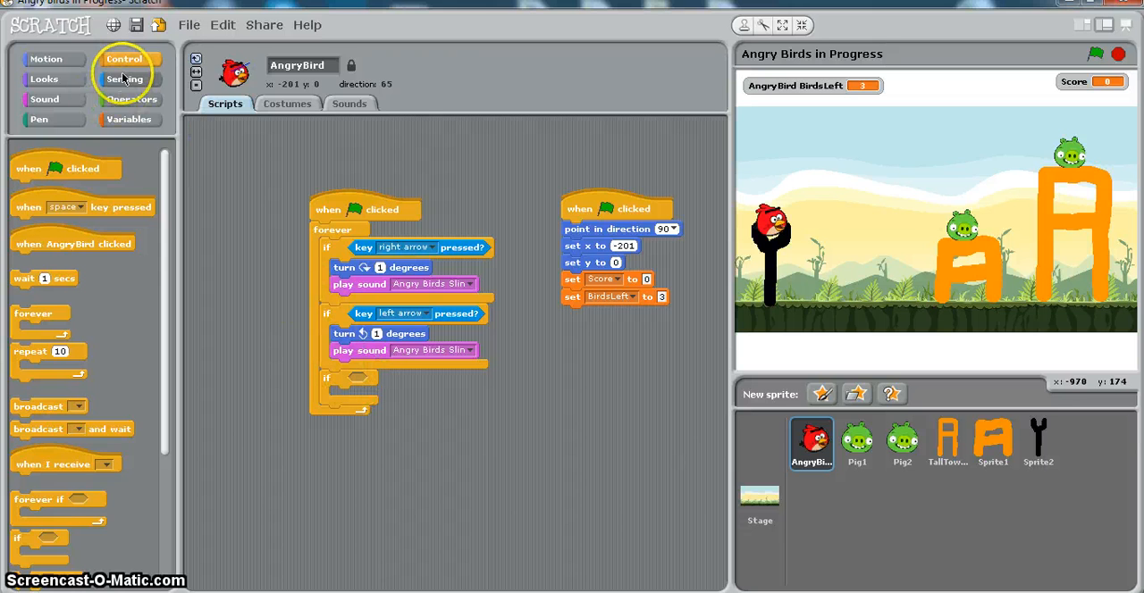
Step: Set the new if block's condition to 'key space pressed?' from Sensing
{"action": "left_click", "coordinate": [125, 79]}
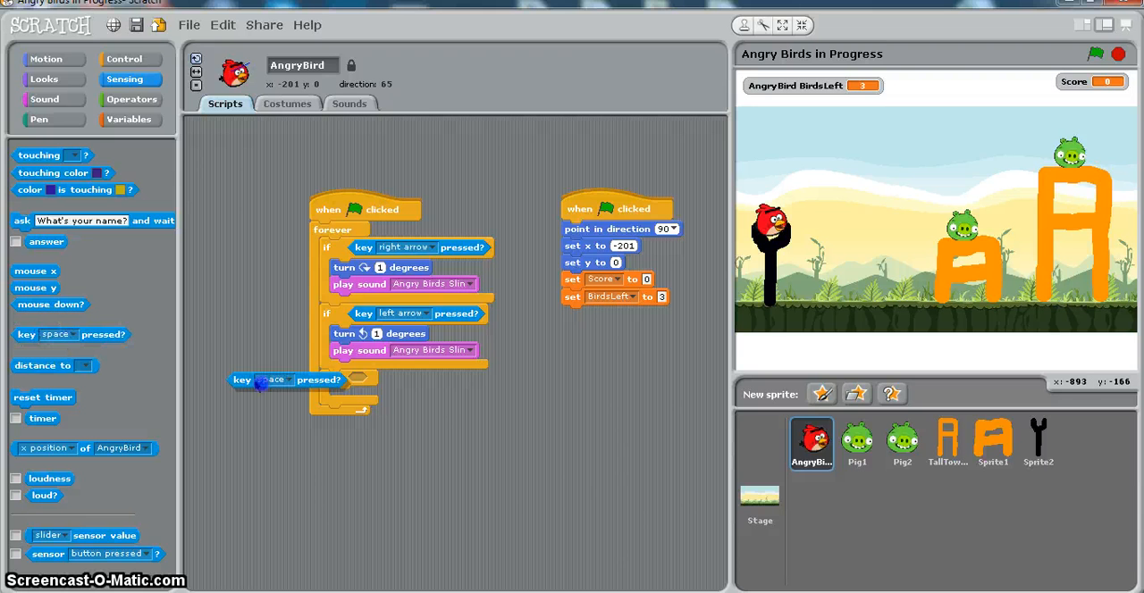
{"action": "left_click_drag", "start_coordinate": [260, 379], "coordinate": [389, 379]}
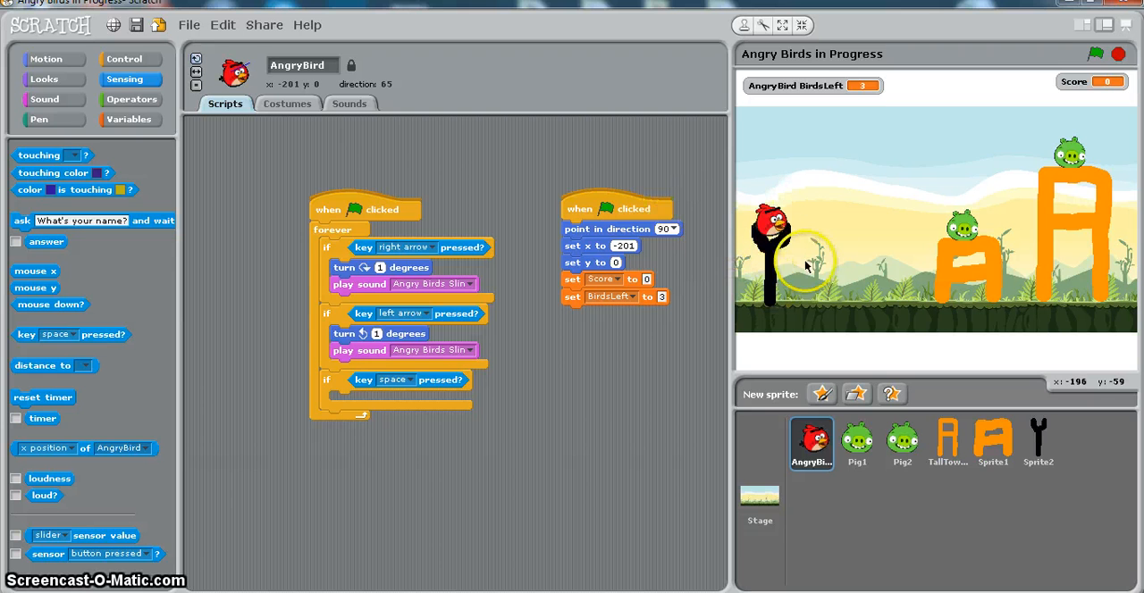
{"action": "mouse_move", "coordinate": [1037, 214]}
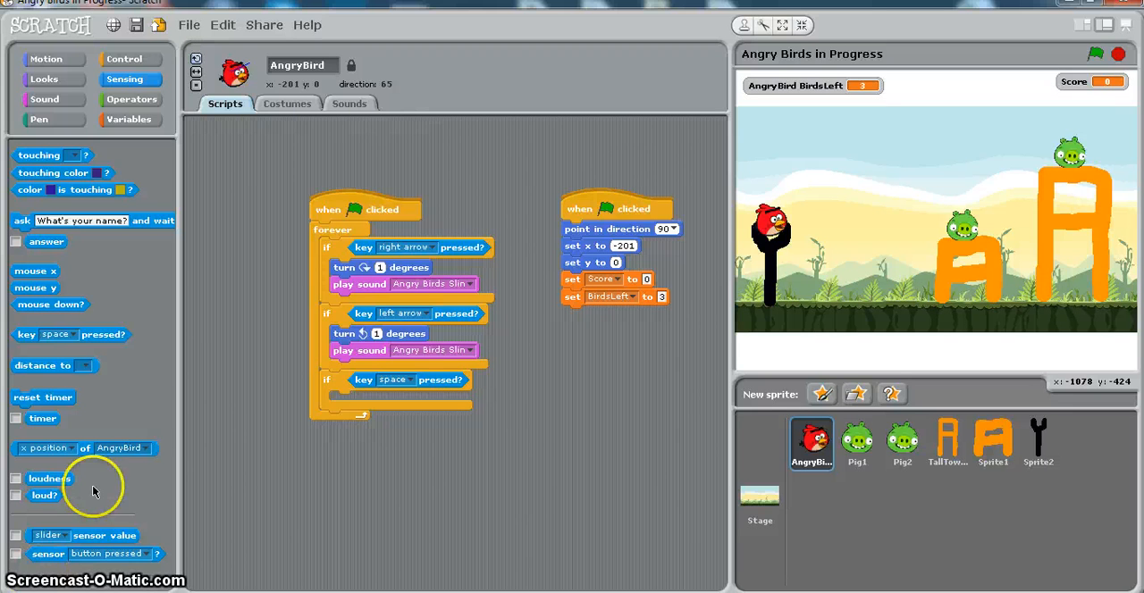
{"action": "mouse_move", "coordinate": [279, 379]}
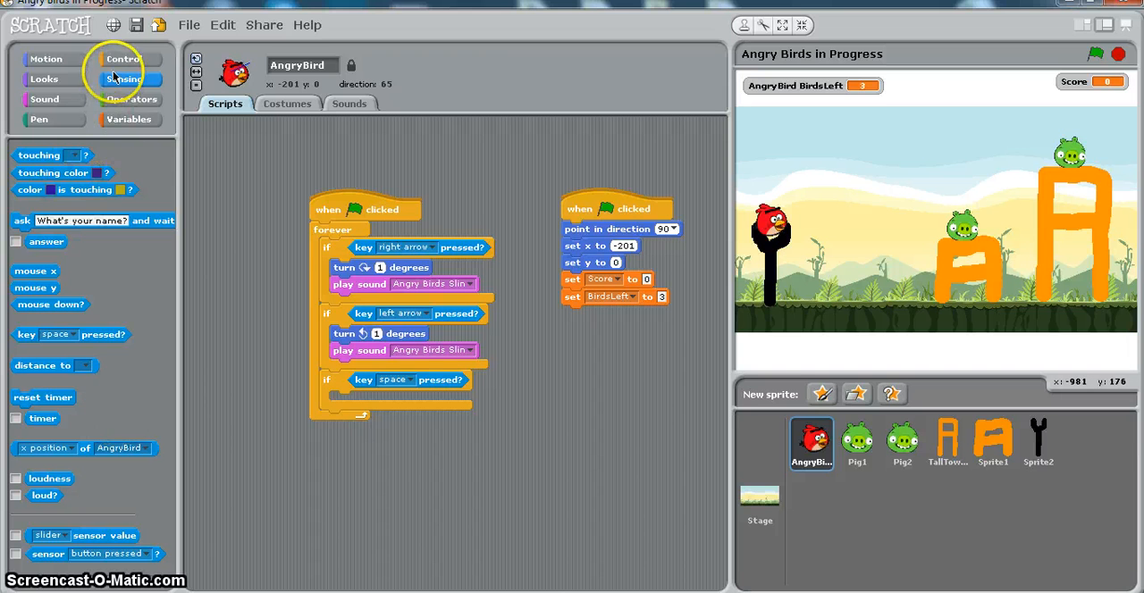
Step: Place a repeat-until loop inside the space-key if block
{"action": "left_click", "coordinate": [123, 59]}
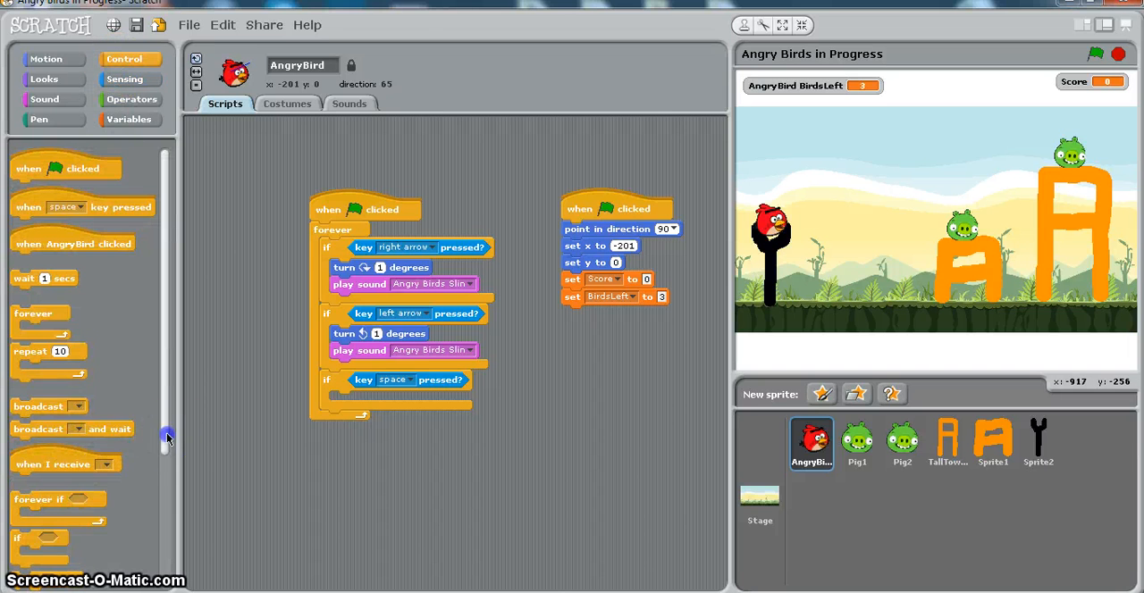
{"action": "scroll", "scroll_direction": "down", "scroll_amount": 3}
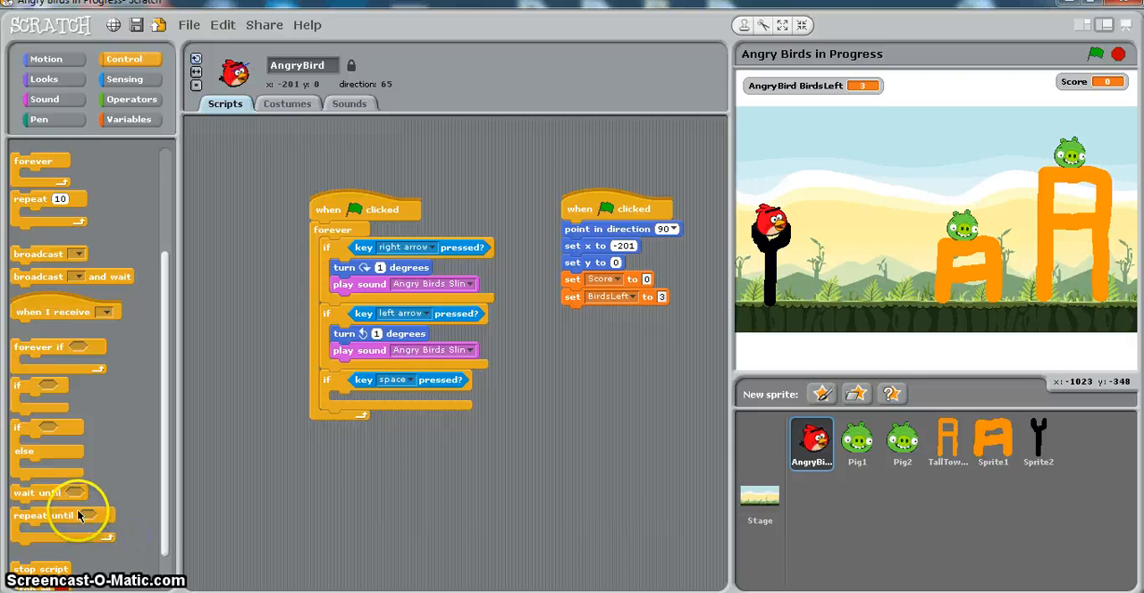
{"action": "left_click_drag", "start_coordinate": [45, 515], "coordinate": [376, 401]}
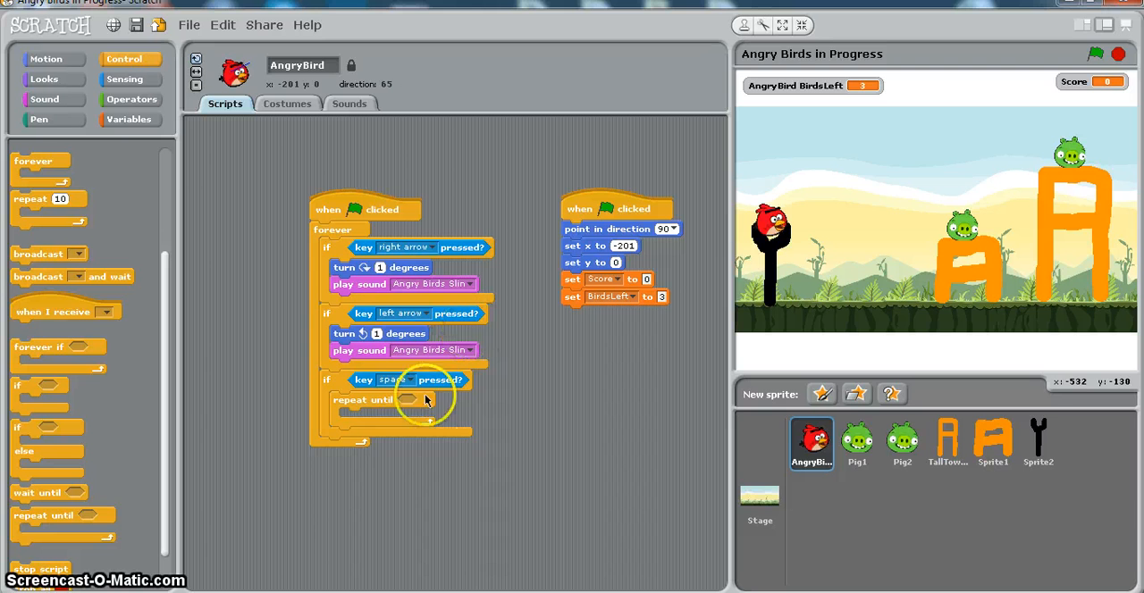
{"action": "mouse_move", "coordinate": [325, 447]}
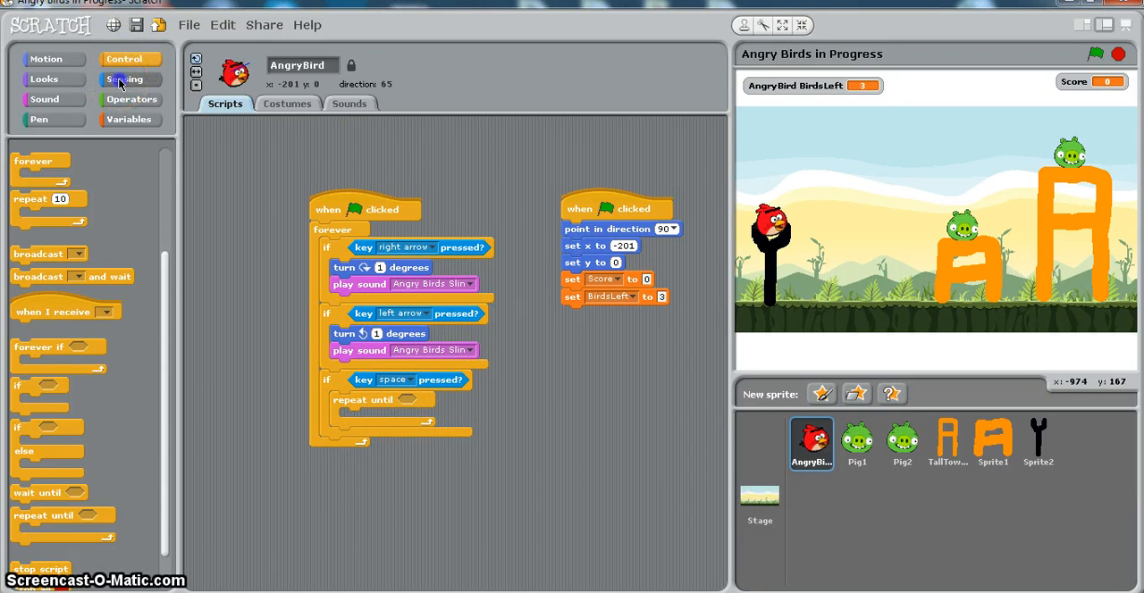
Step: Make the loop's condition 'touching edge?' from Sensing
{"action": "left_click", "coordinate": [125, 79]}
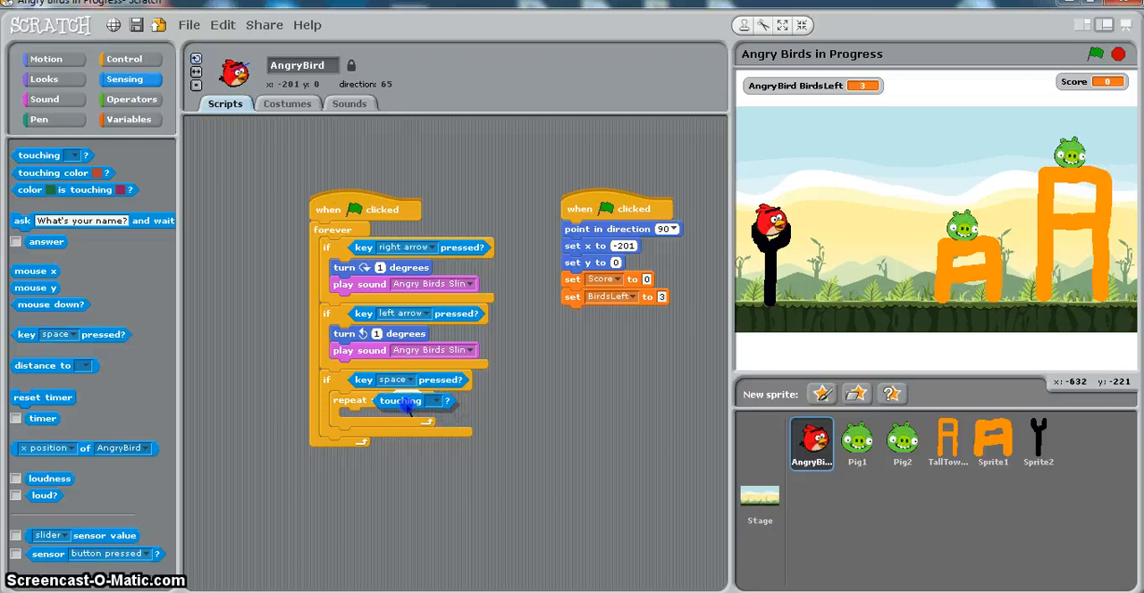
{"action": "left_click", "coordinate": [450, 401]}
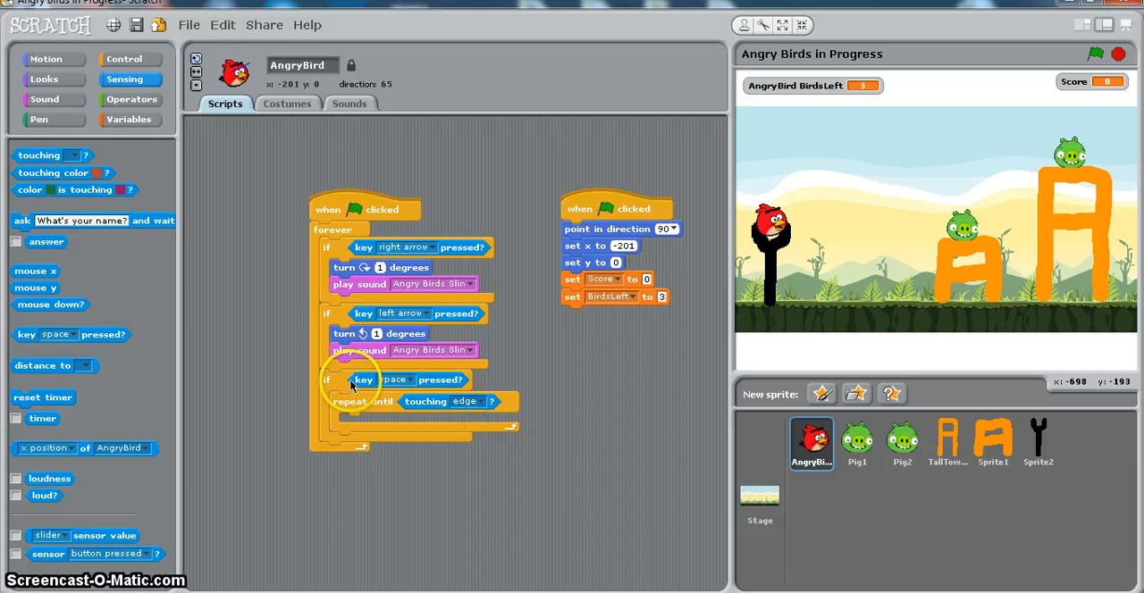
{"action": "mouse_move", "coordinate": [379, 387]}
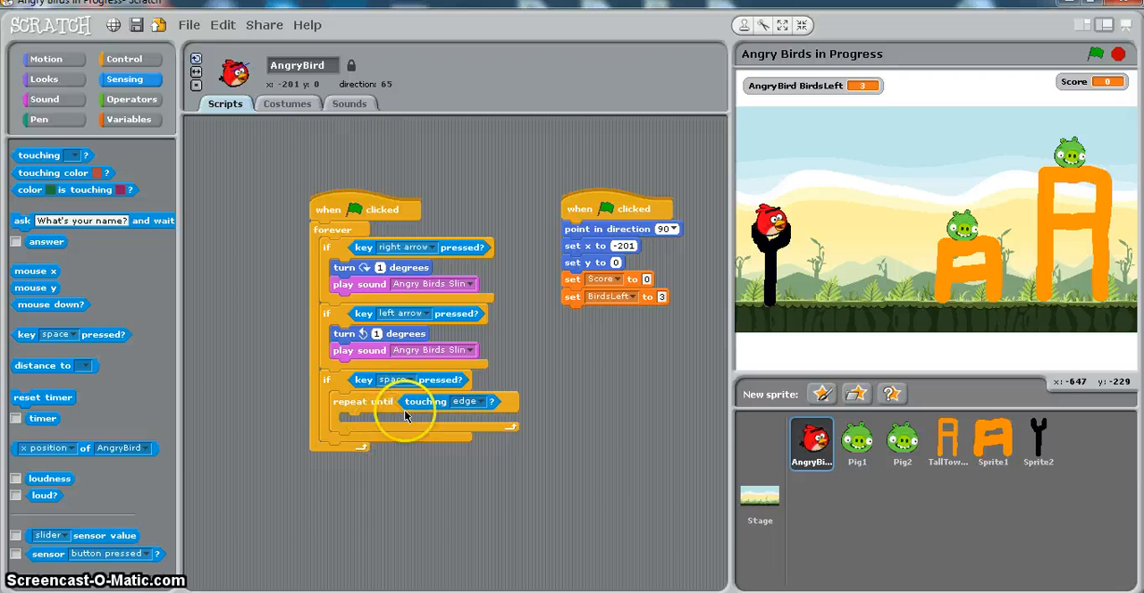
{"action": "mouse_move", "coordinate": [408, 408]}
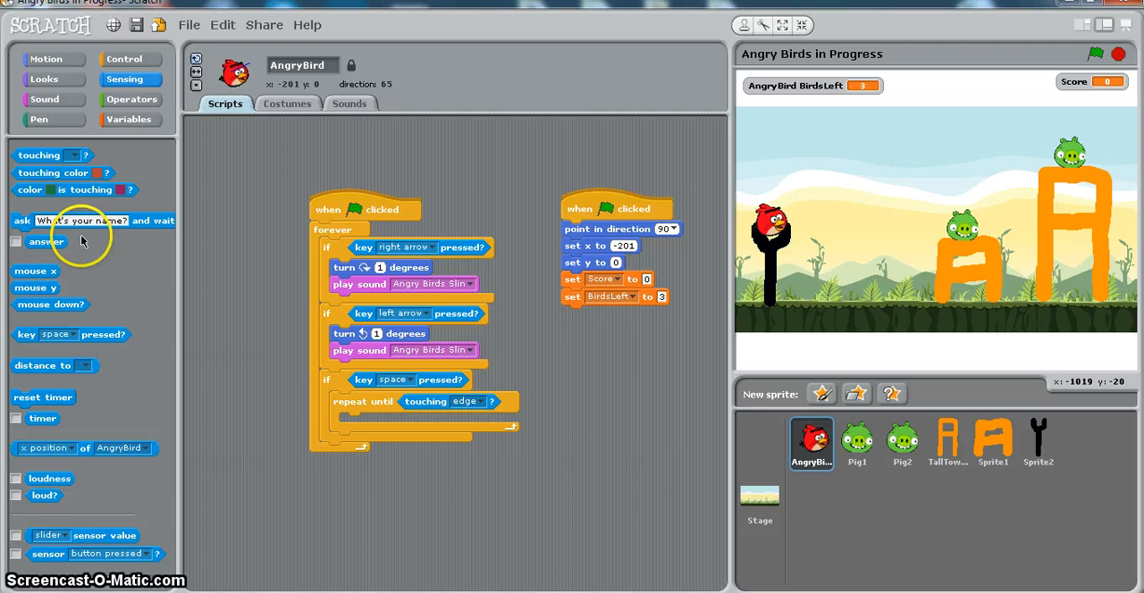
Step: Put a 'move 10 steps' block inside the repeat-until-touching-edge loop
{"action": "left_click", "coordinate": [46, 59]}
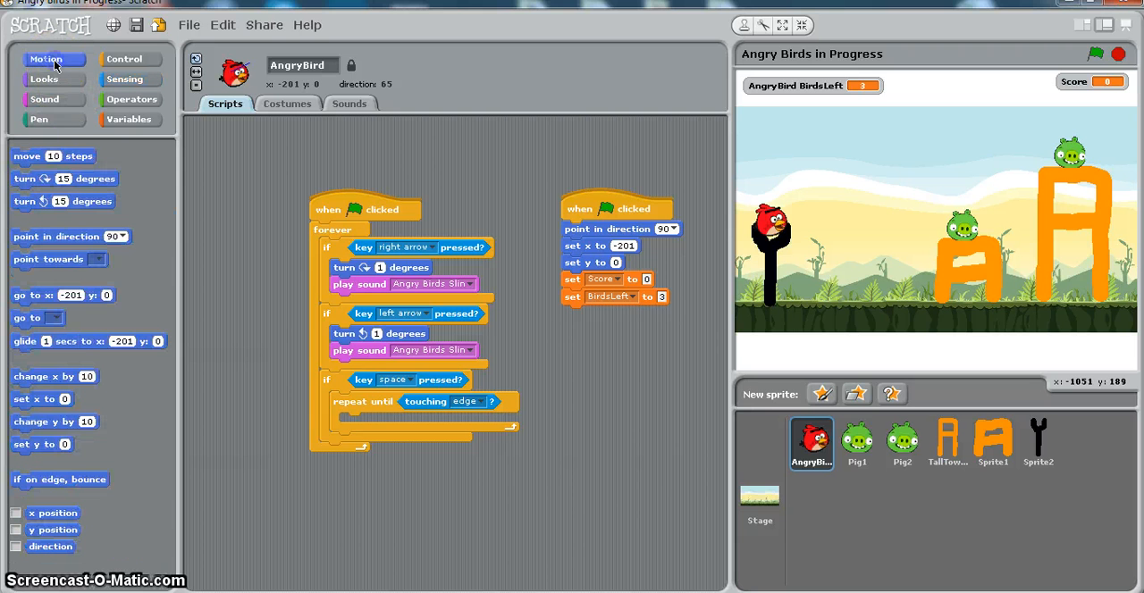
{"action": "left_click_drag", "start_coordinate": [54, 155], "coordinate": [300, 368]}
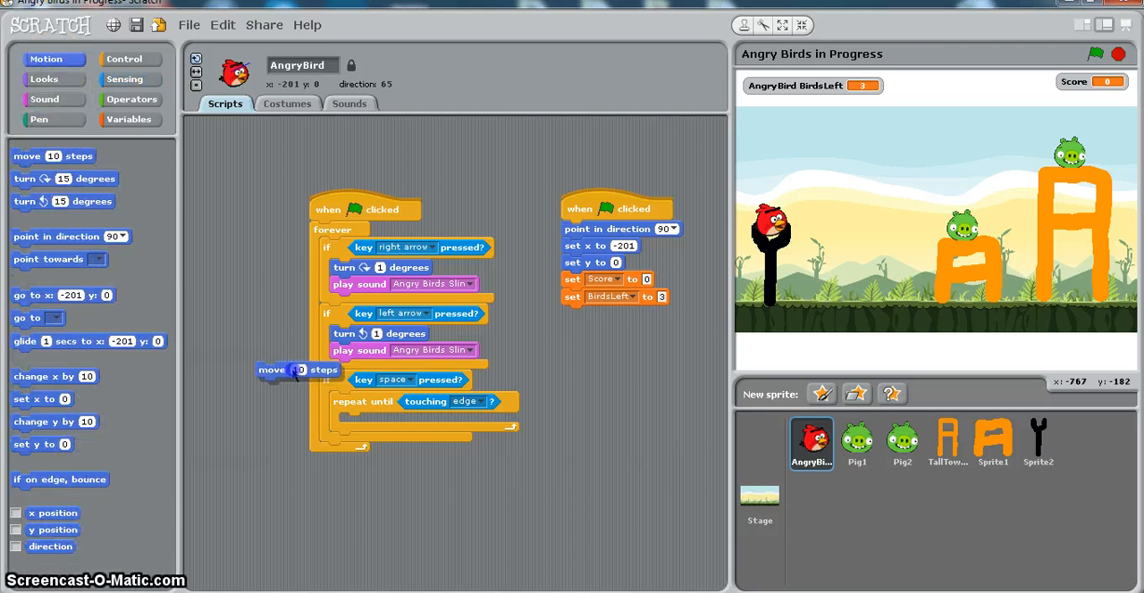
{"action": "left_click_drag", "start_coordinate": [295, 368], "coordinate": [357, 422]}
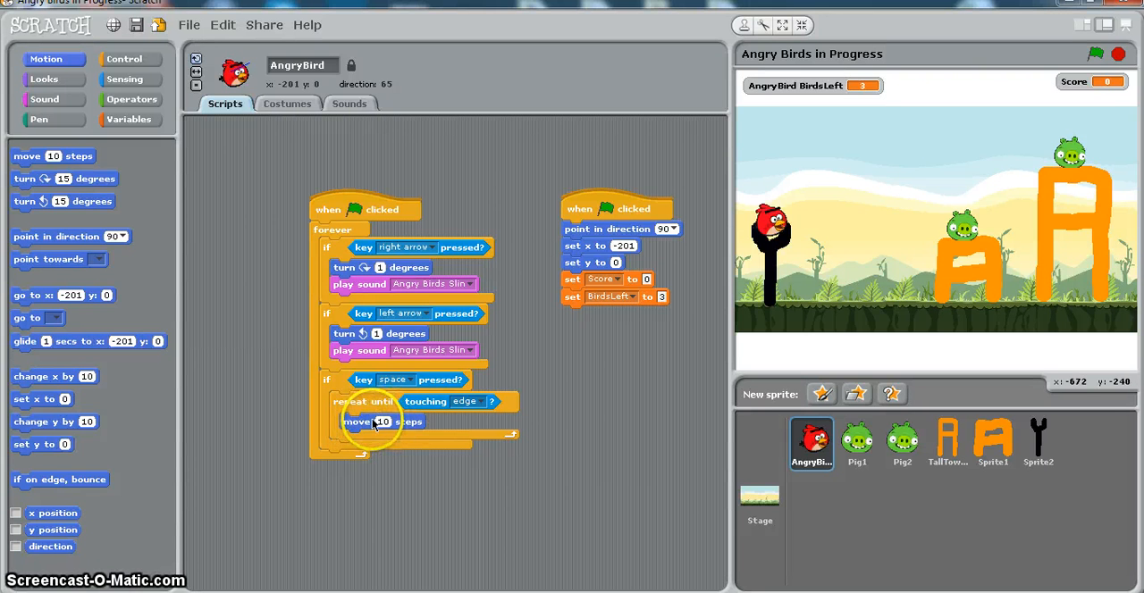
{"action": "mouse_move", "coordinate": [490, 223]}
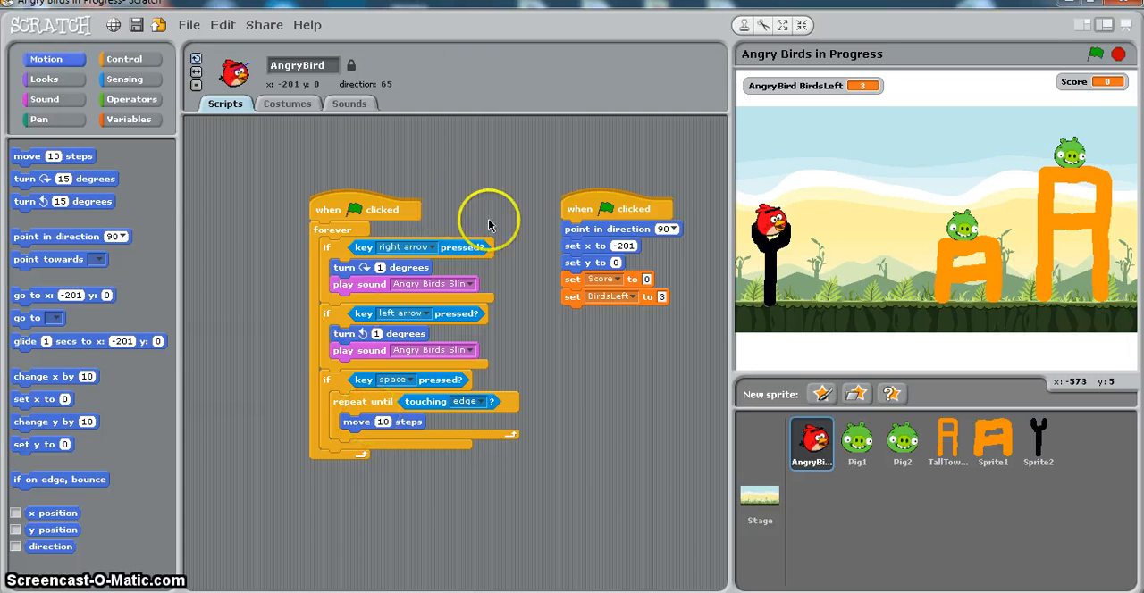
{"action": "mouse_move", "coordinate": [1098, 55]}
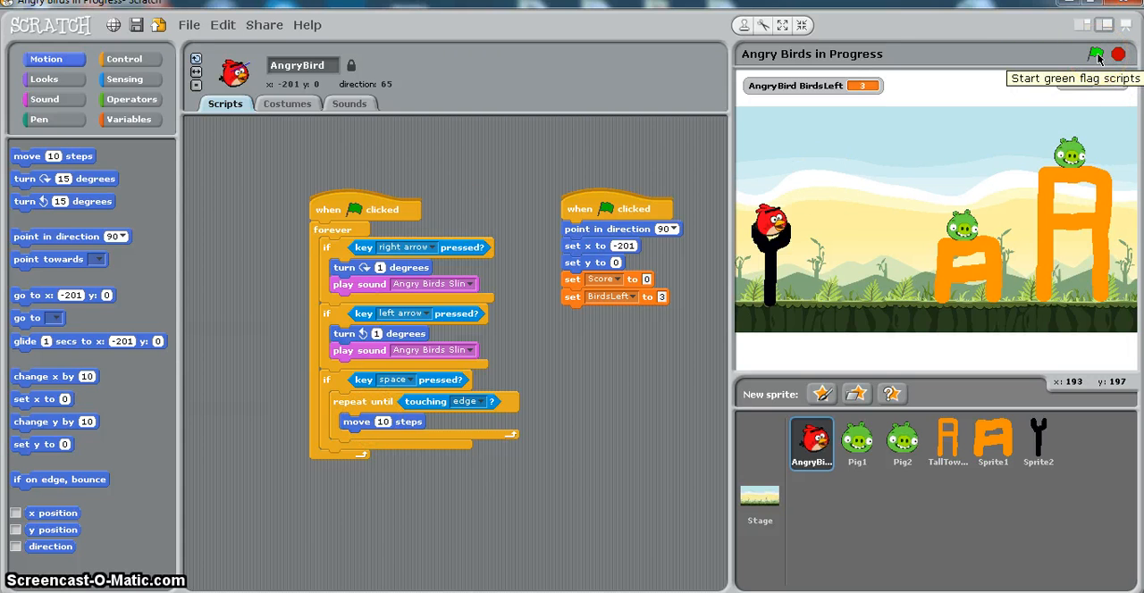
Step: Run the game with the green flag and launch the bird straight to the stage edge
{"action": "left_click", "coordinate": [1097, 56]}
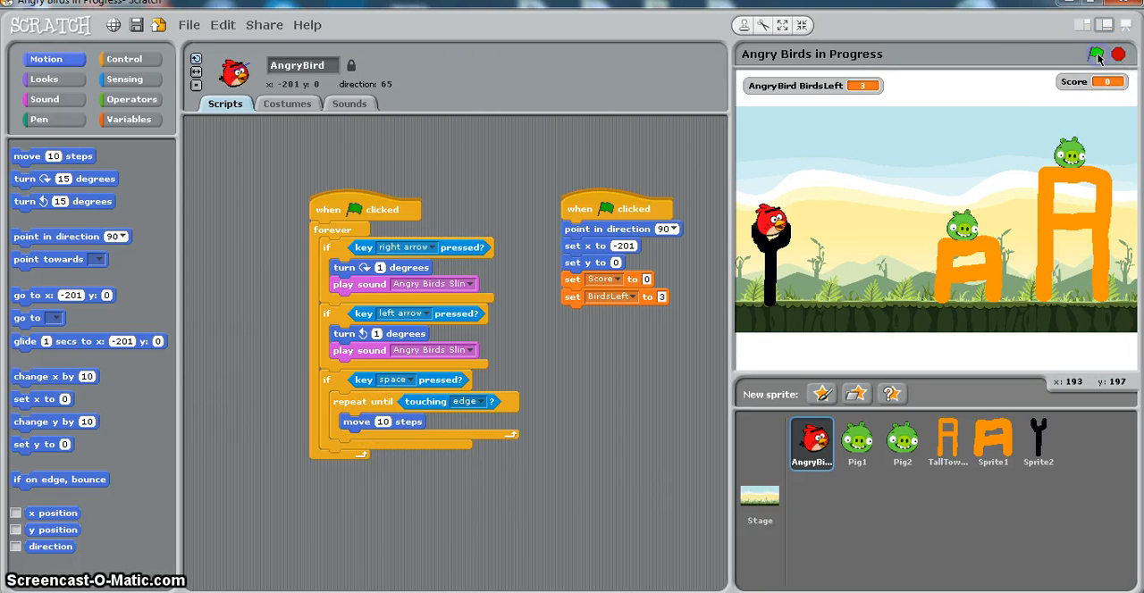
{"action": "left_click", "coordinate": [1097, 56]}
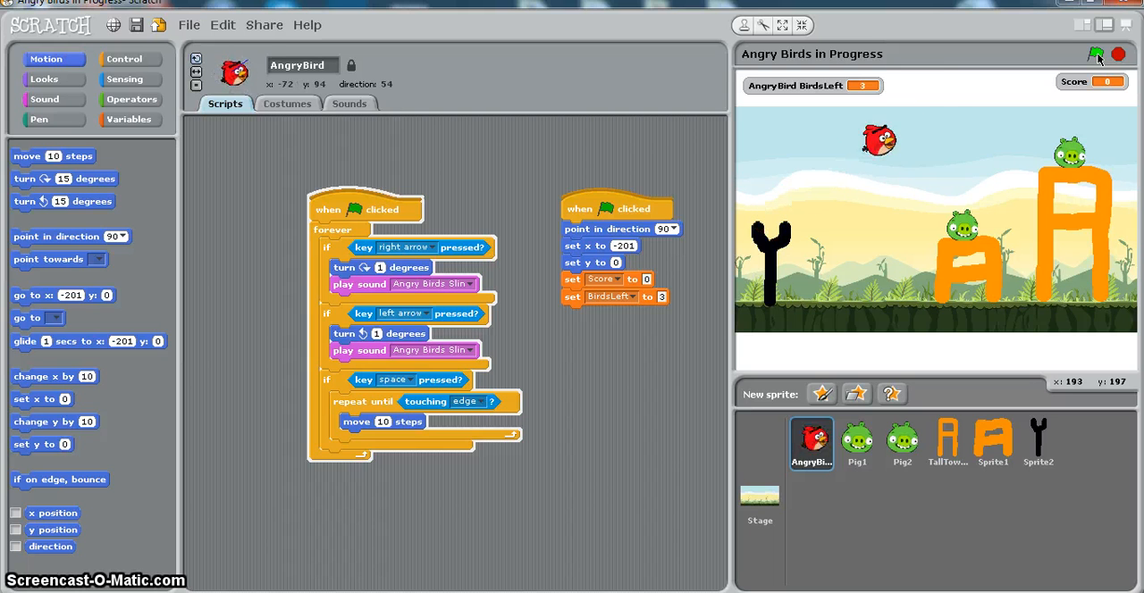
{"action": "left_click", "coordinate": [1101, 54]}
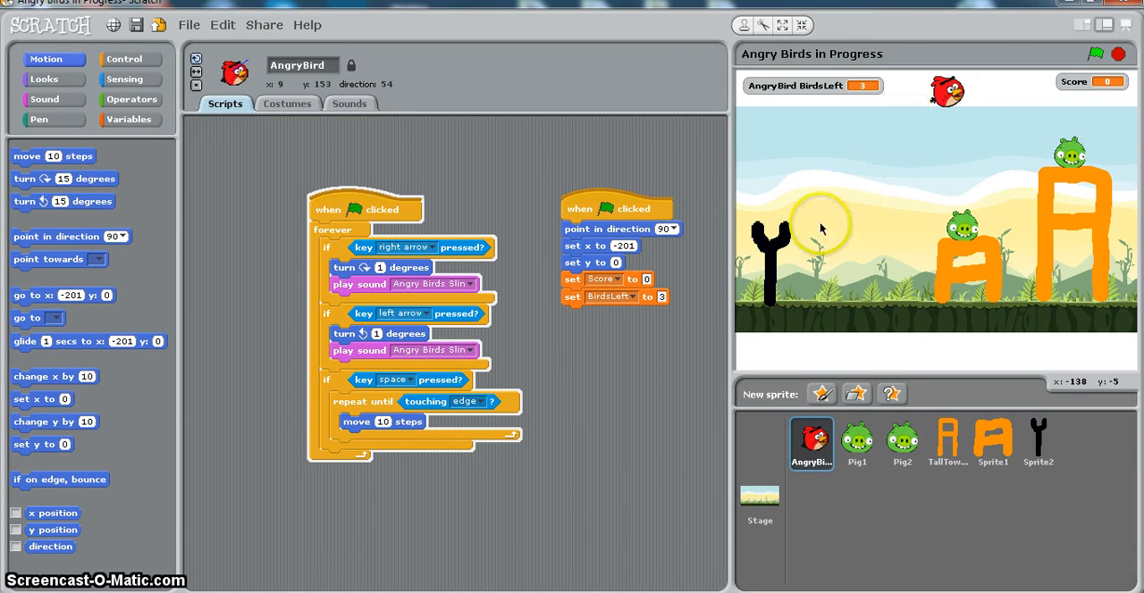
{"action": "mouse_move", "coordinate": [898, 236]}
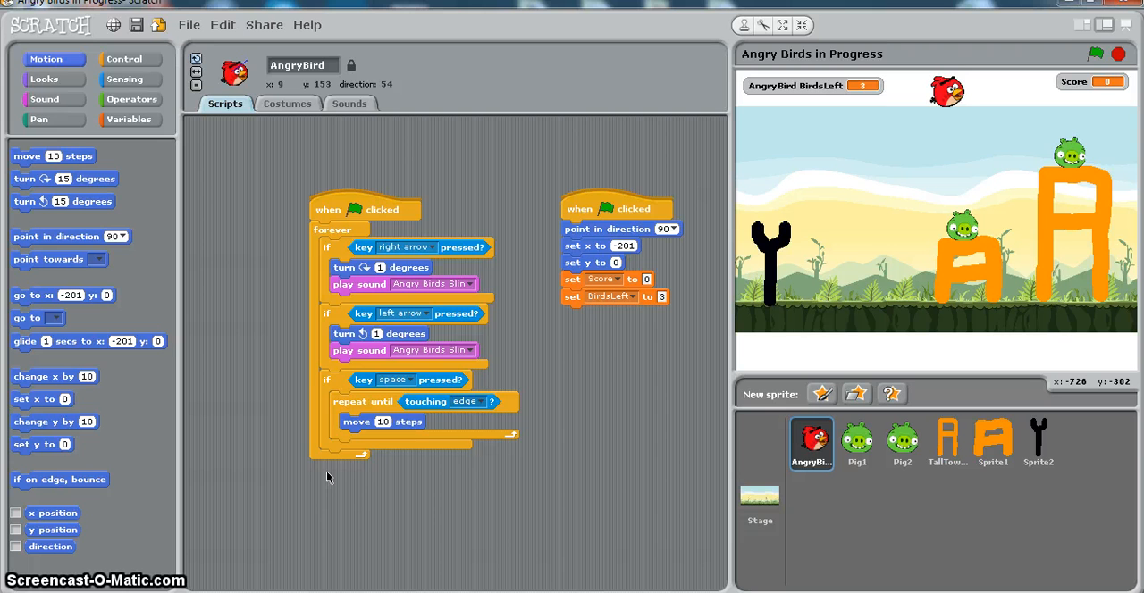
{"action": "mouse_move", "coordinate": [313, 431]}
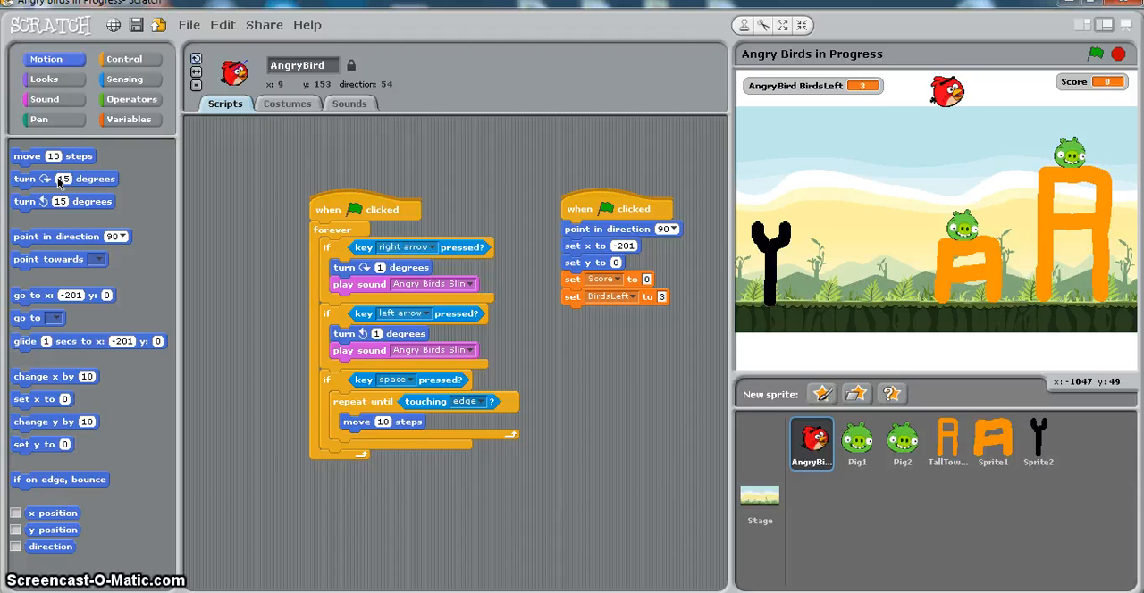
Step: Add a turn block under 'move 10 steps' inside the flight loop
{"action": "left_click_drag", "start_coordinate": [65, 179], "coordinate": [236, 306]}
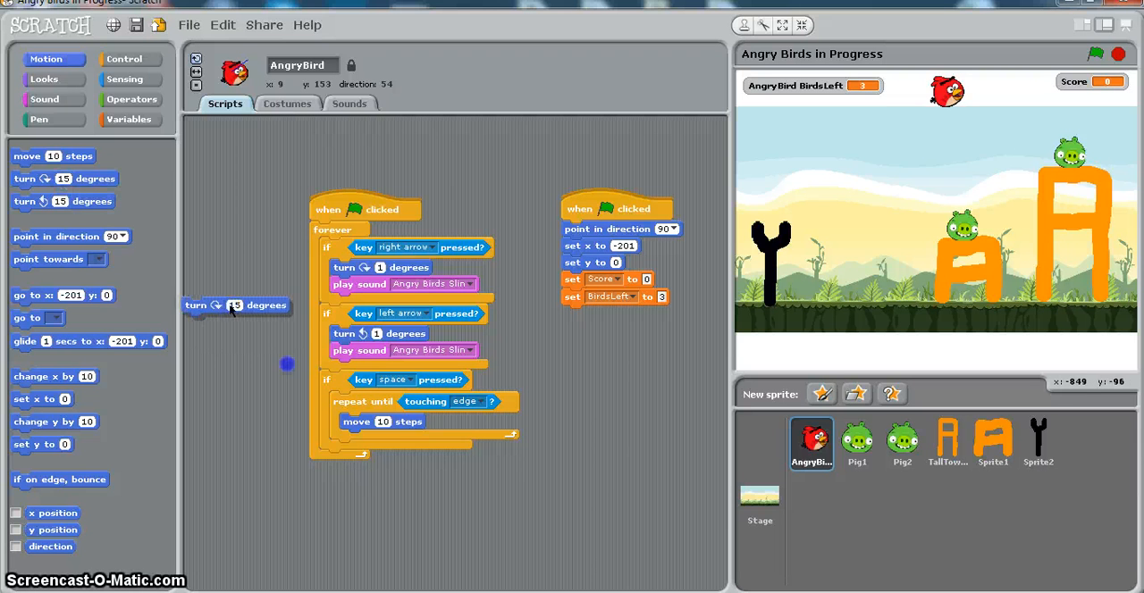
{"action": "left_click_drag", "start_coordinate": [236, 305], "coordinate": [396, 440]}
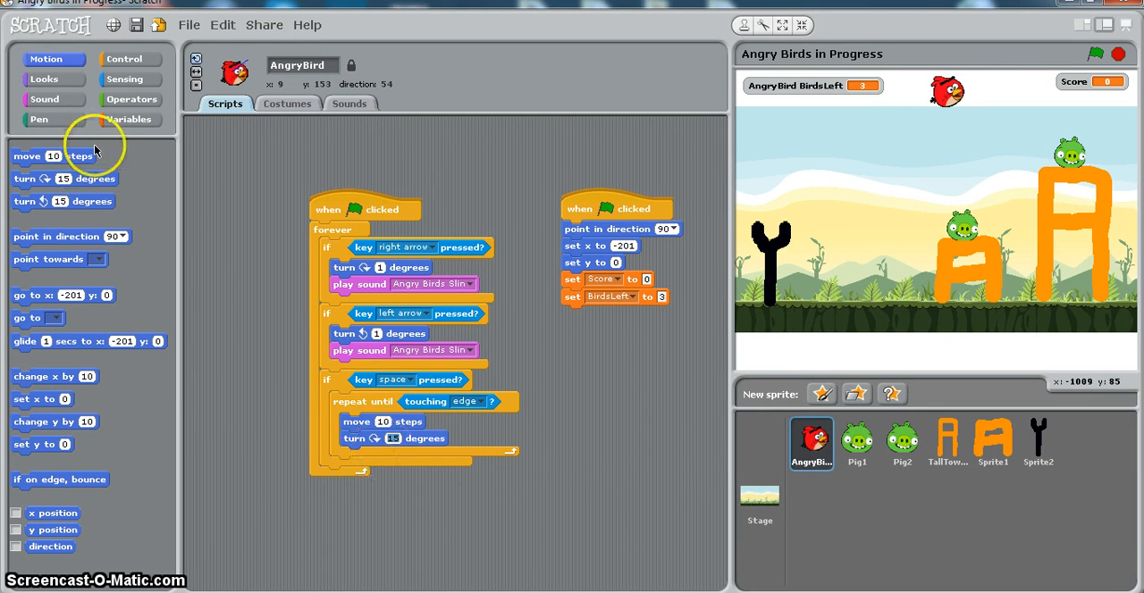
{"action": "left_click", "coordinate": [132, 100]}
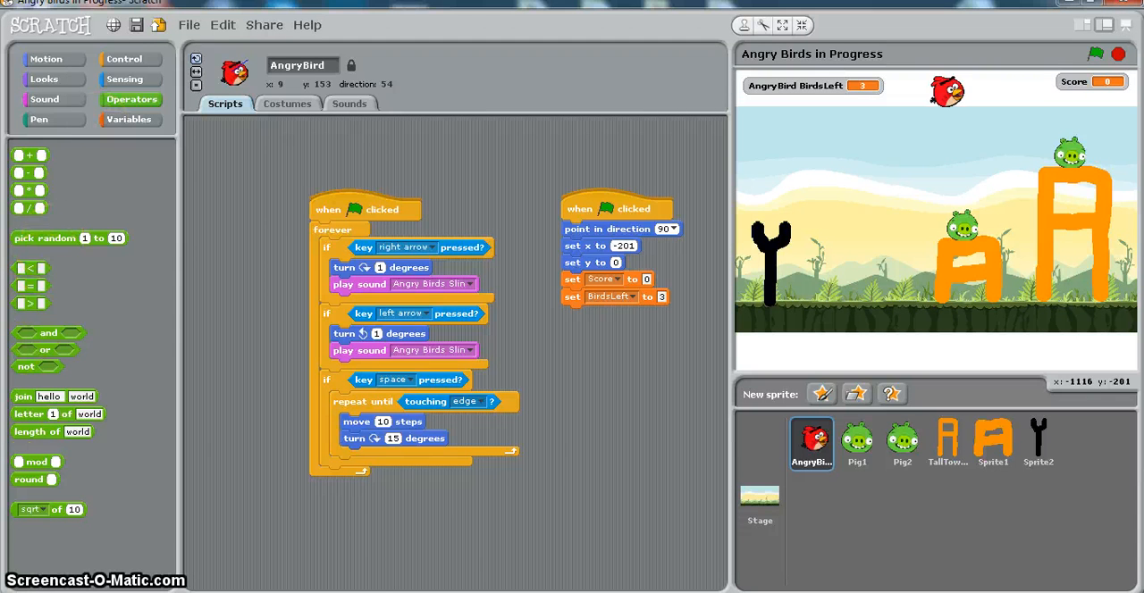
{"action": "left_click", "coordinate": [33, 509]}
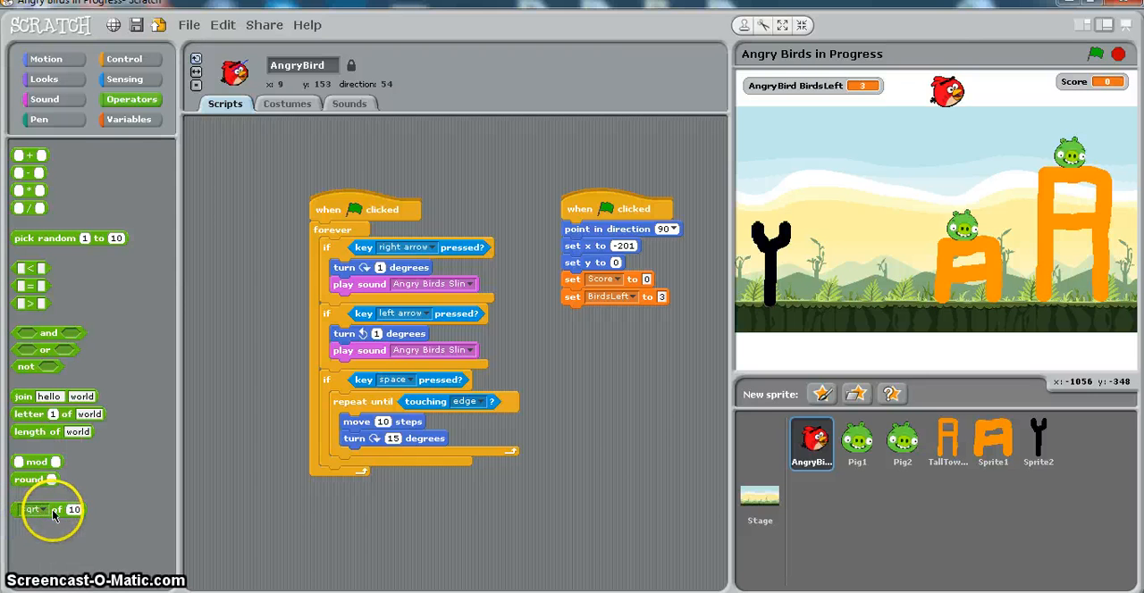
Step: Make the turn angle a 'sin of 10' operator block
{"action": "left_click_drag", "start_coordinate": [45, 510], "coordinate": [358, 479]}
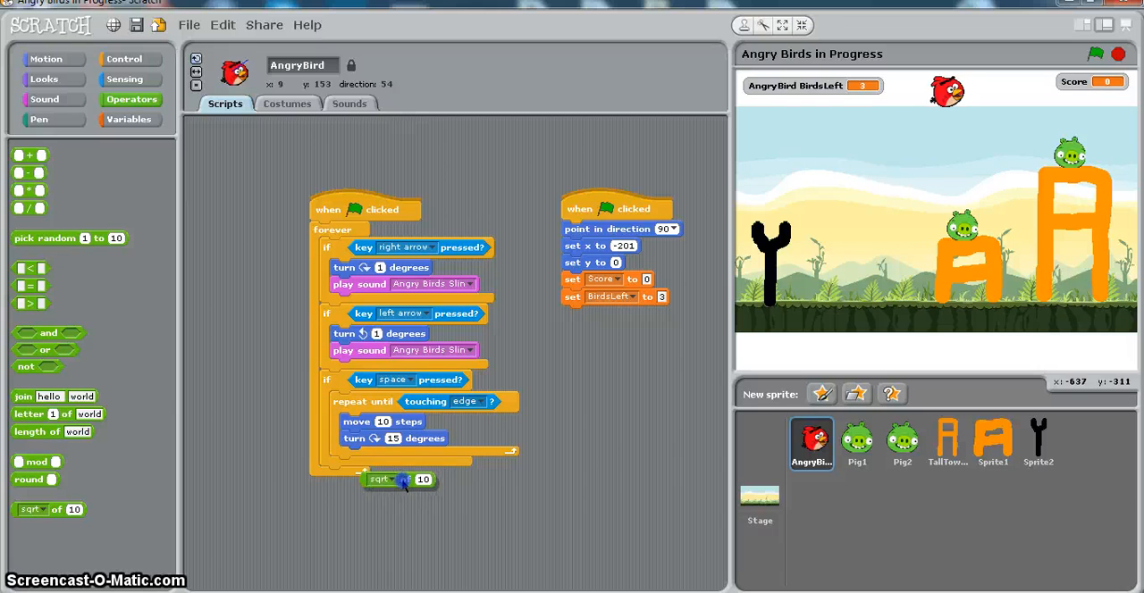
{"action": "left_click_drag", "start_coordinate": [401, 479], "coordinate": [413, 440]}
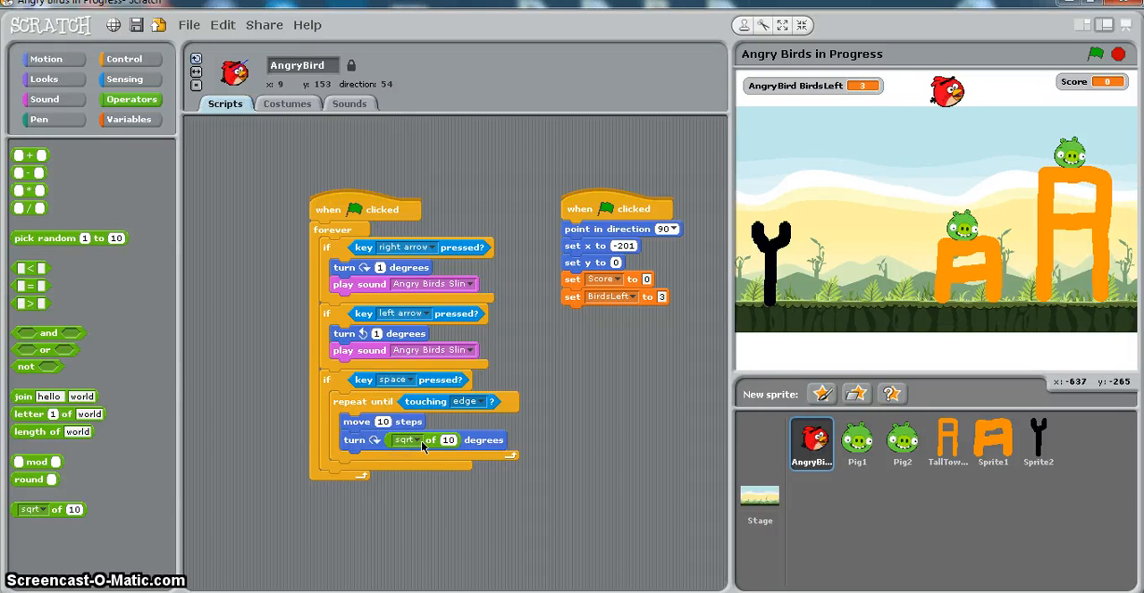
{"action": "left_click", "coordinate": [404, 439]}
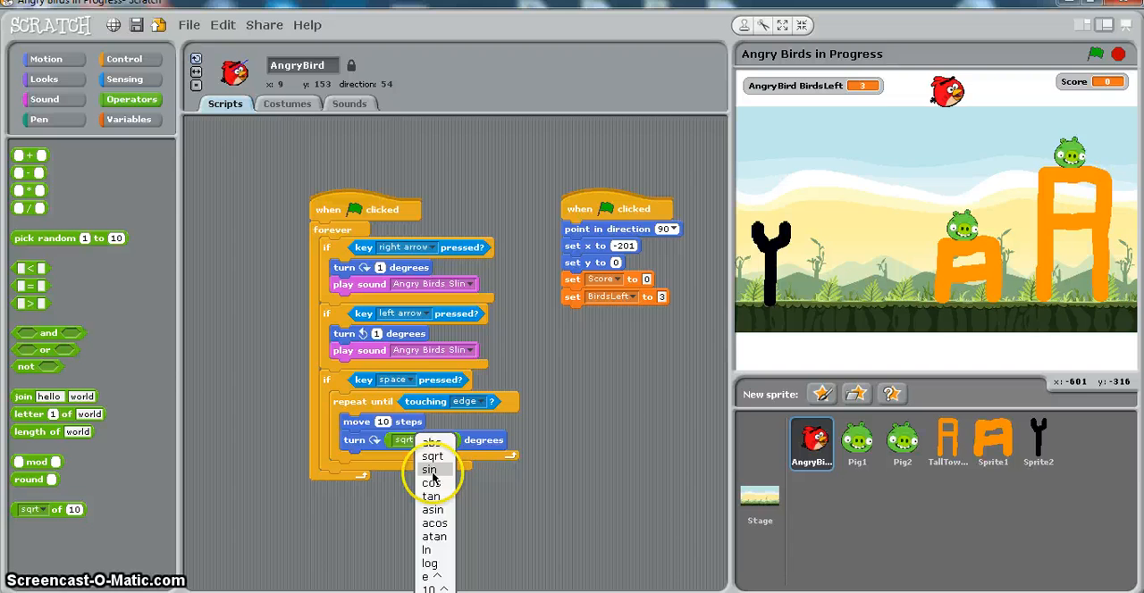
{"action": "left_click", "coordinate": [429, 470]}
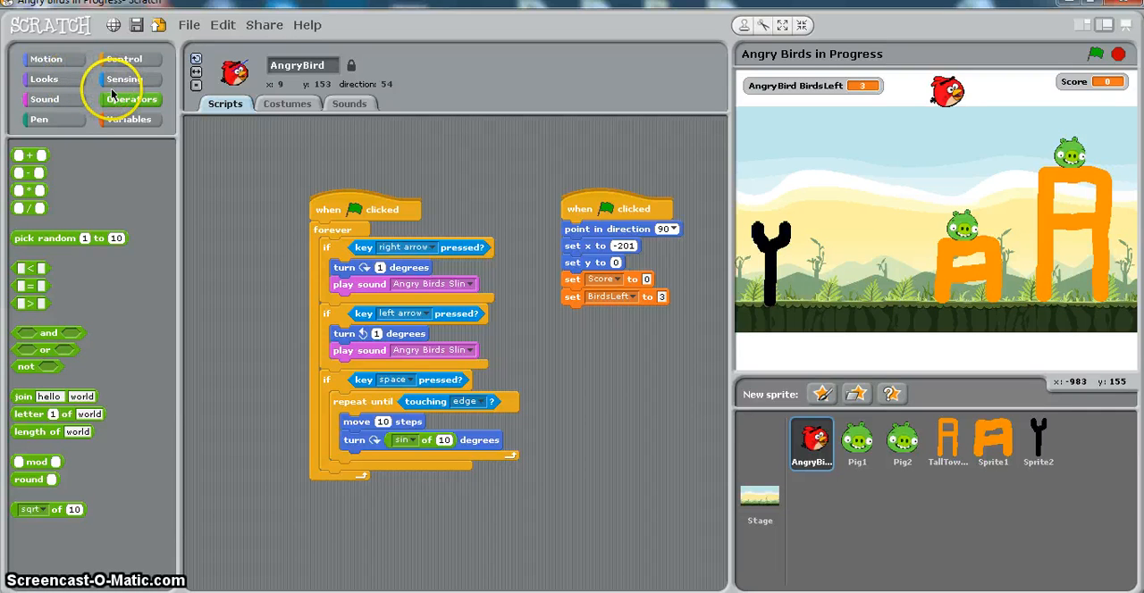
Step: Replace the 10 in the sine with the bird's 'direction' reporter
{"action": "left_click", "coordinate": [47, 57]}
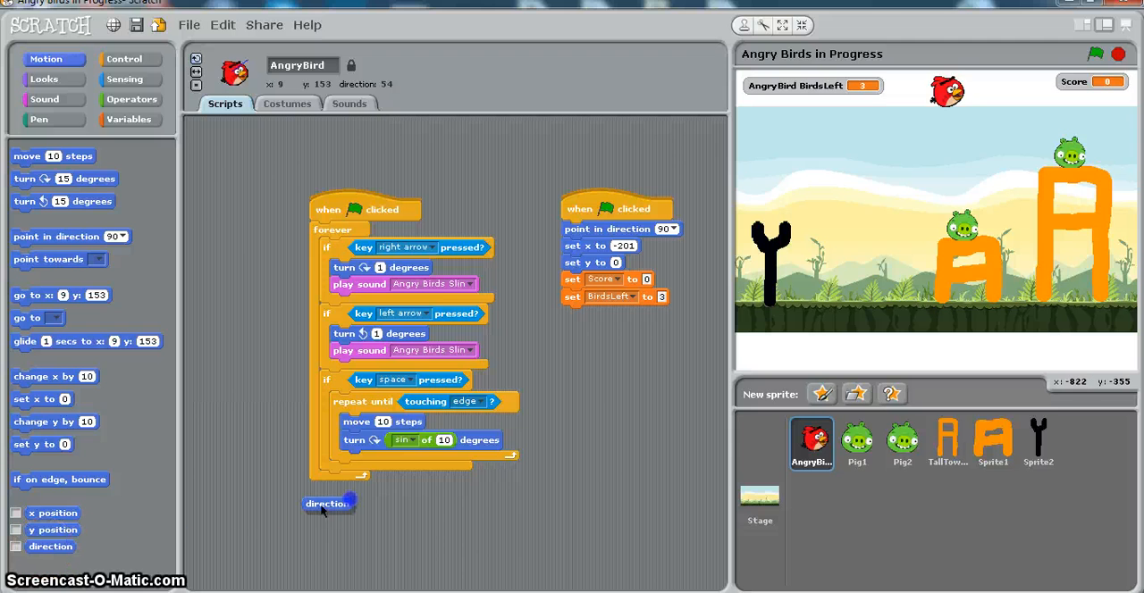
{"action": "left_click_drag", "start_coordinate": [329, 504], "coordinate": [461, 440]}
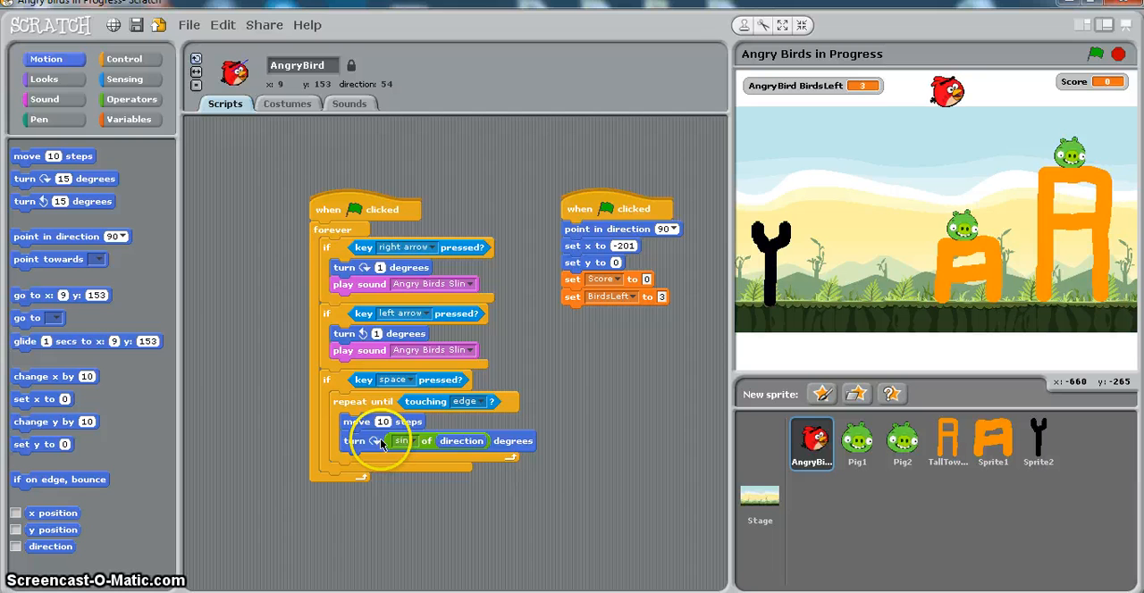
{"action": "mouse_move", "coordinate": [425, 458]}
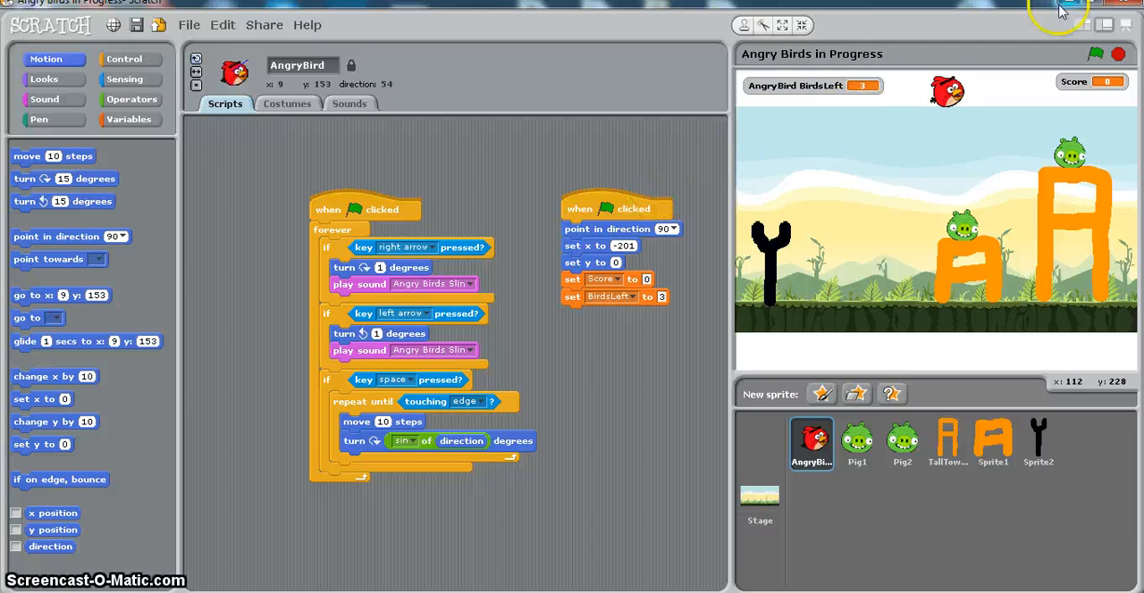
{"action": "mouse_move", "coordinate": [715, 182]}
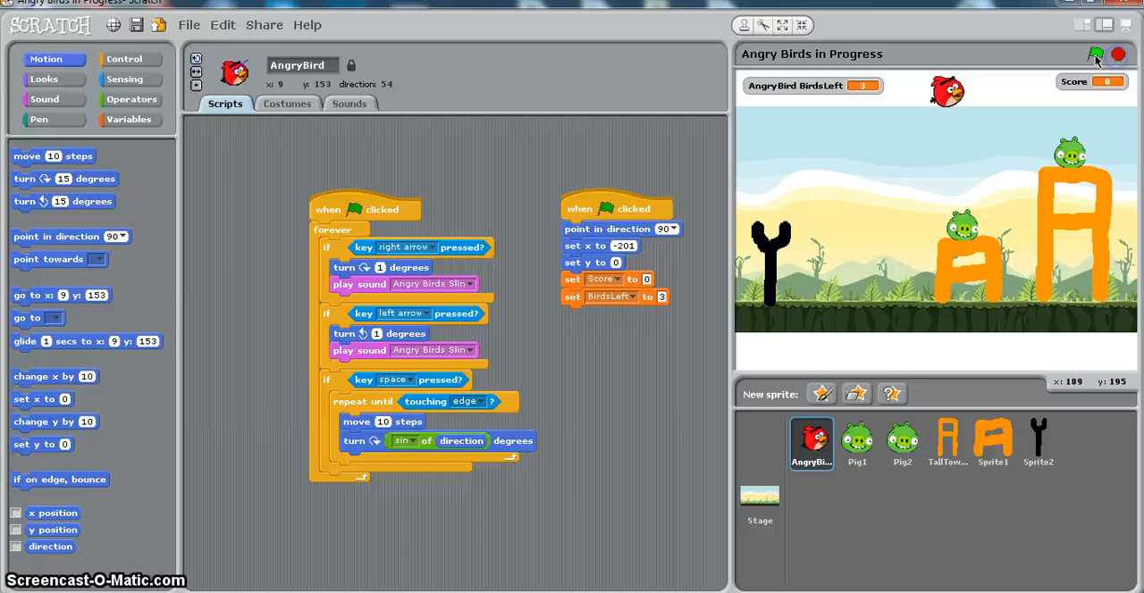
Step: Run the game and let the bird curve to the right stage edge
{"action": "left_click", "coordinate": [1095, 54]}
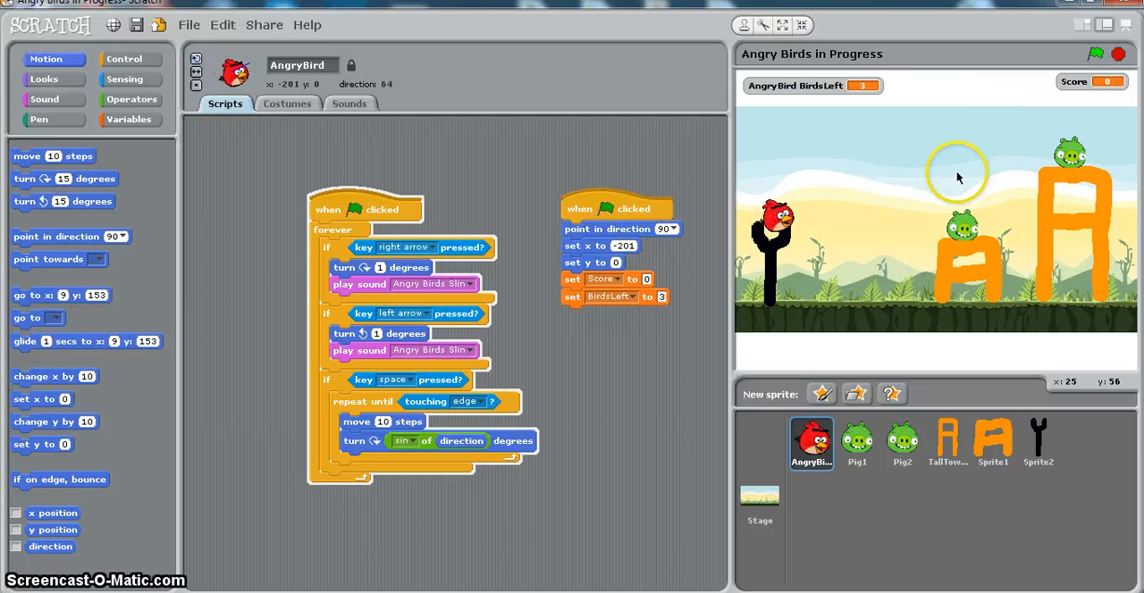
{"action": "left_click", "coordinate": [1097, 53]}
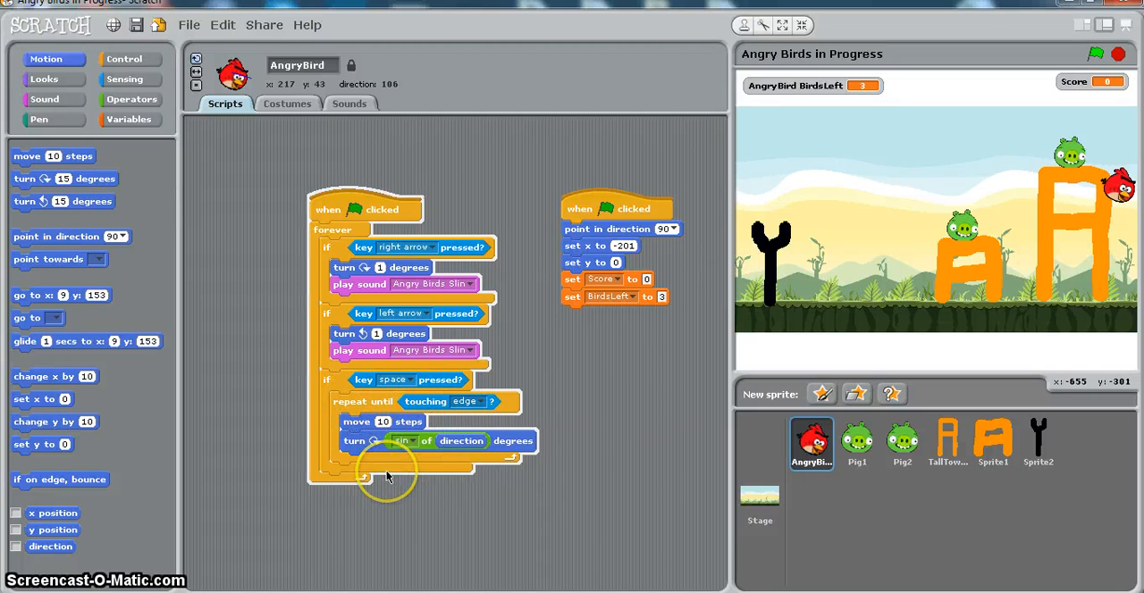
{"action": "mouse_move", "coordinate": [257, 111]}
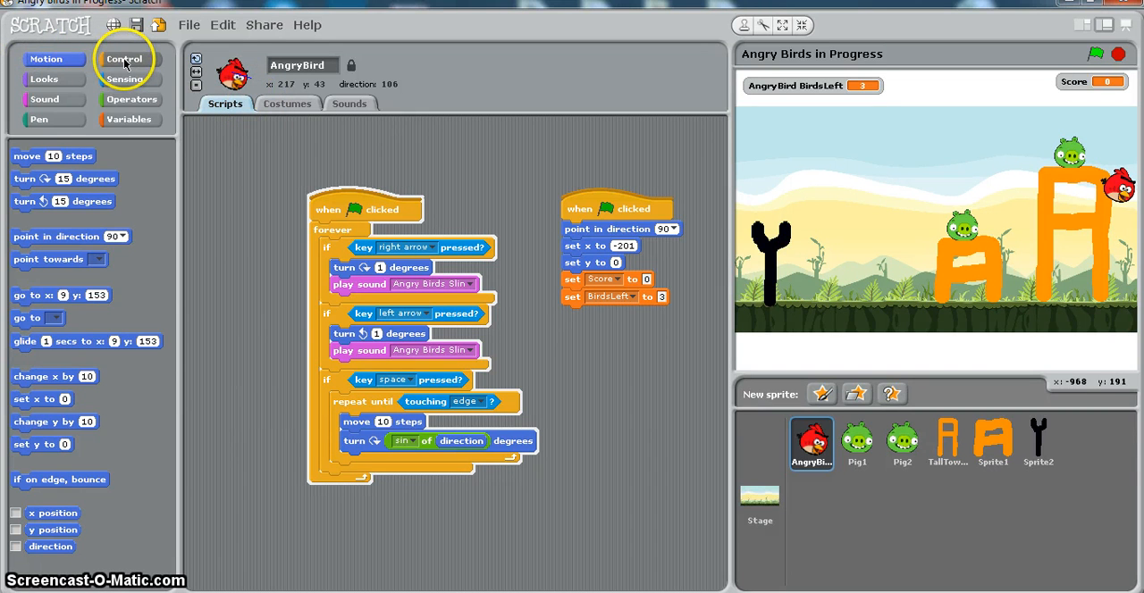
Step: Add 'change BirdsLeft by -1' after the flight loop in the space-key condition
{"action": "left_click", "coordinate": [130, 118]}
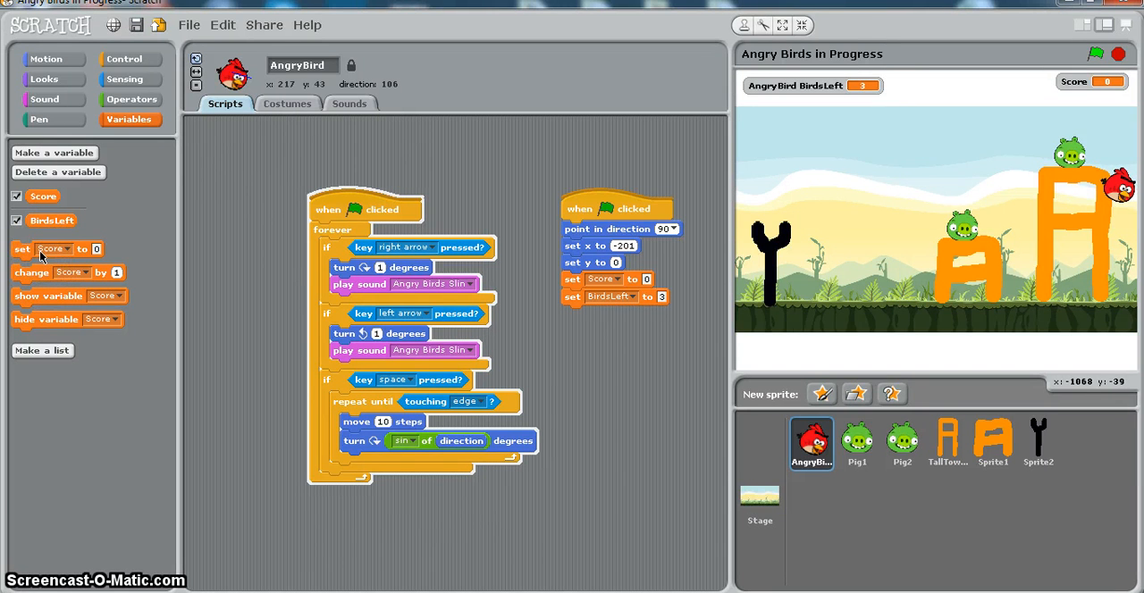
{"action": "left_click_drag", "start_coordinate": [68, 272], "coordinate": [393, 461]}
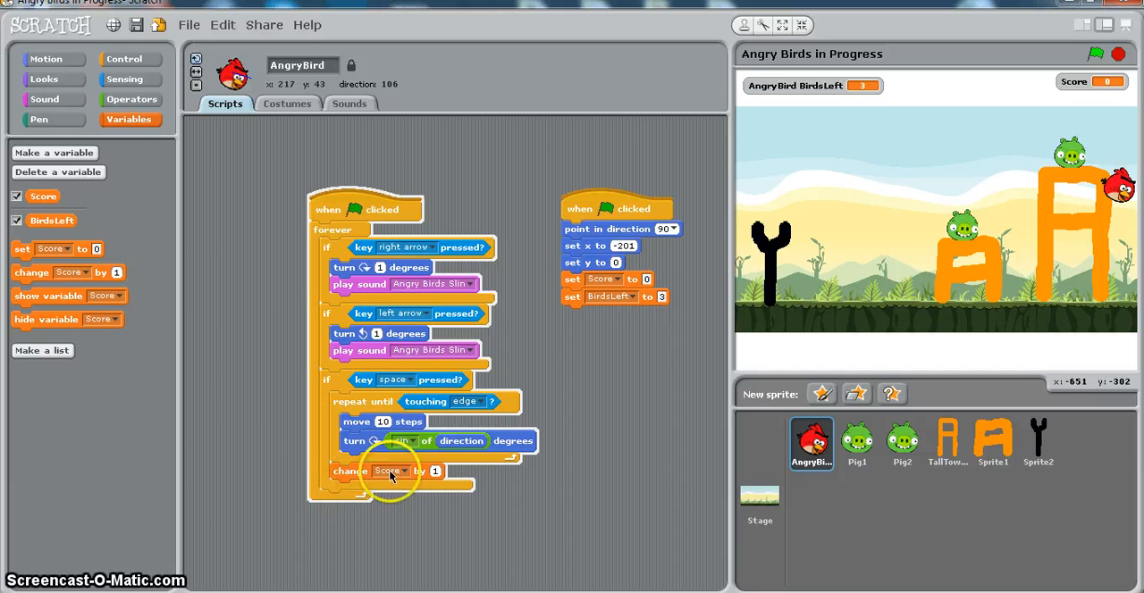
{"action": "left_click", "coordinate": [401, 472]}
{"action": "type", "text": "-1"}
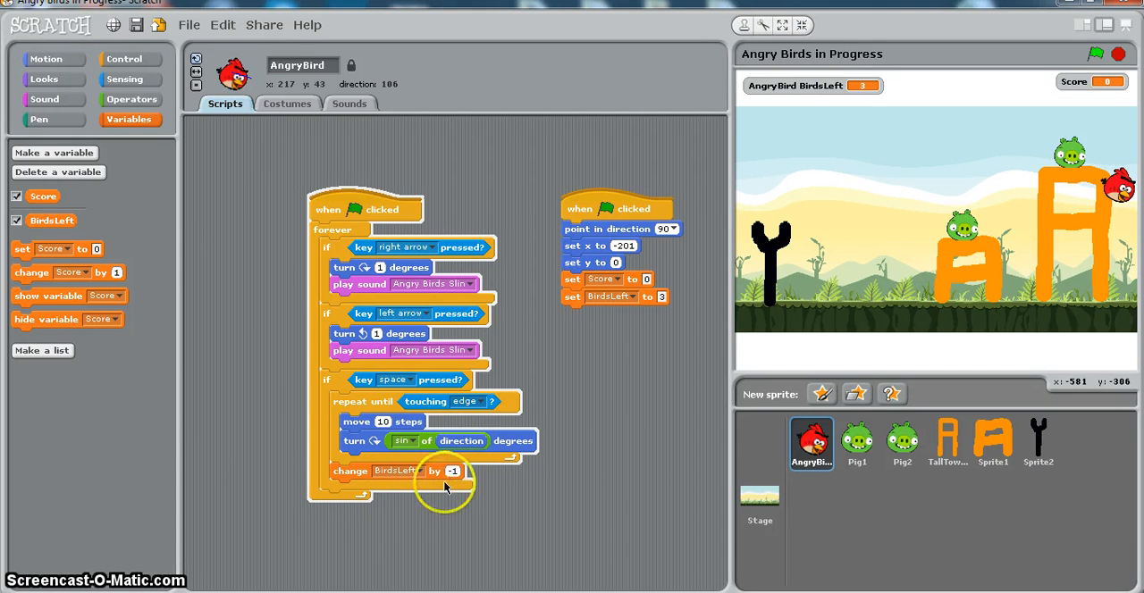
{"action": "mouse_move", "coordinate": [404, 516]}
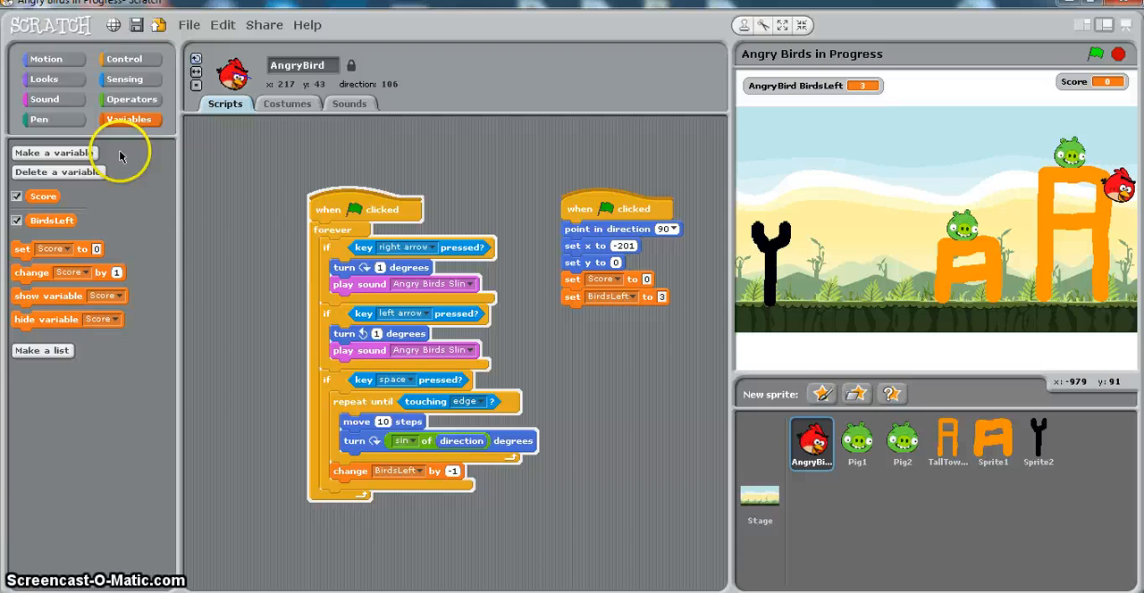
Step: Reset the bird after flight: point in direction 90, set x to -201, set y to 0
{"action": "left_click", "coordinate": [46, 57]}
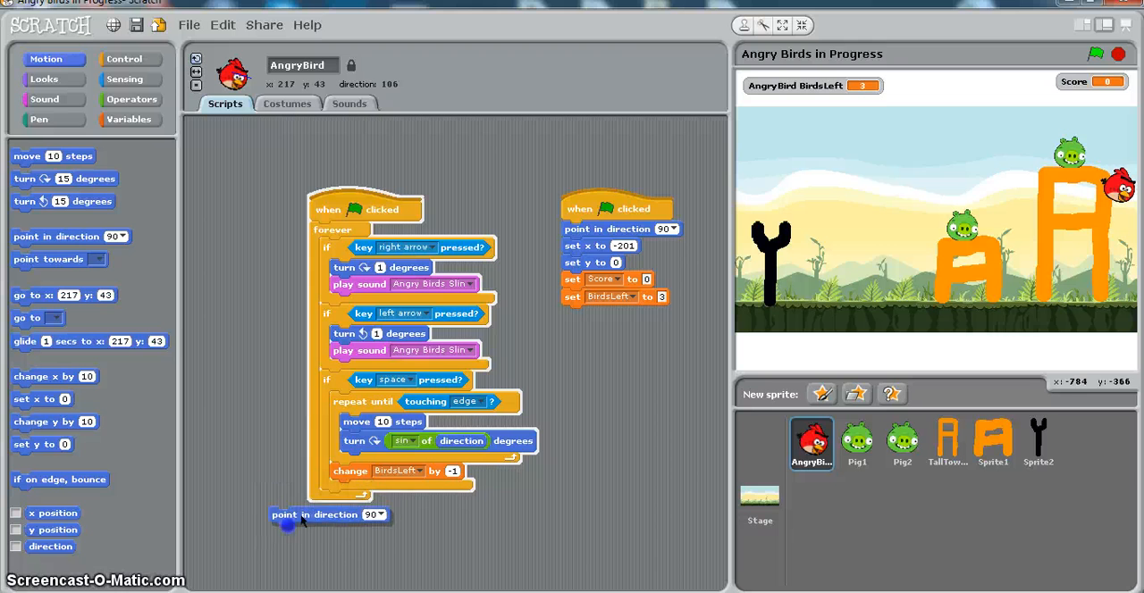
{"action": "left_click_drag", "start_coordinate": [315, 514], "coordinate": [358, 484]}
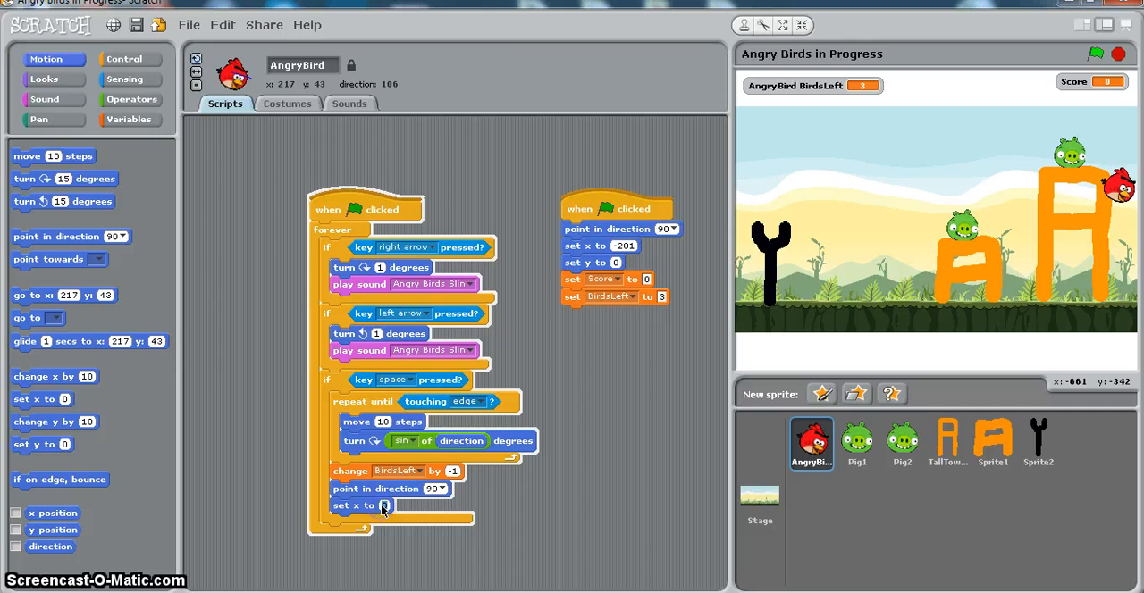
{"action": "type", "text": "-201"}
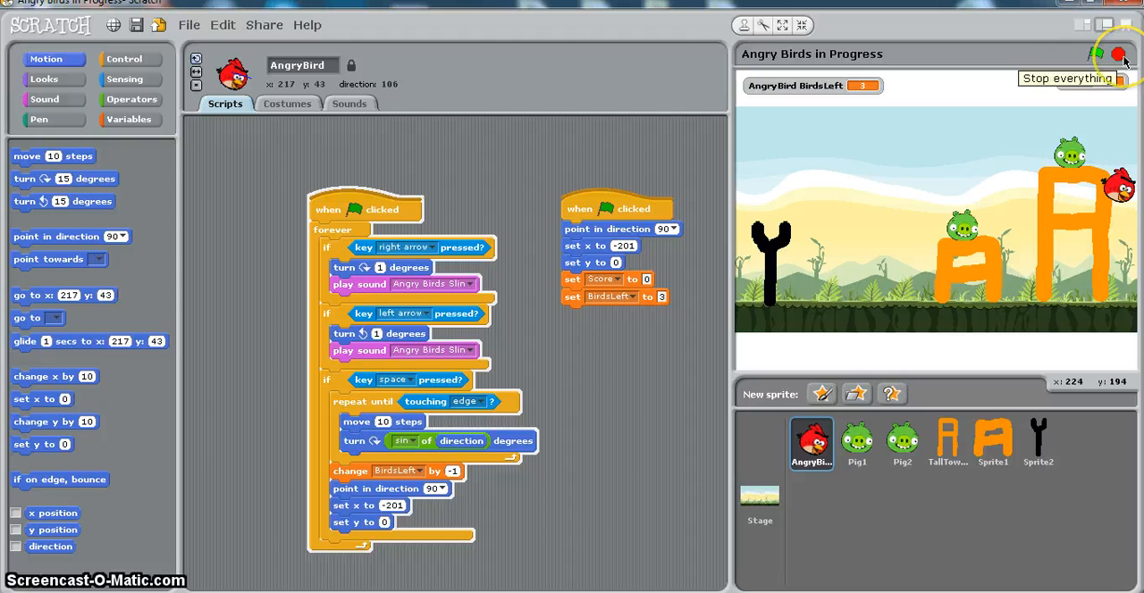
Step: Run the game from the green flag so the AngryBird fires and resets to its slingshot spot
{"action": "left_click", "coordinate": [1097, 53]}
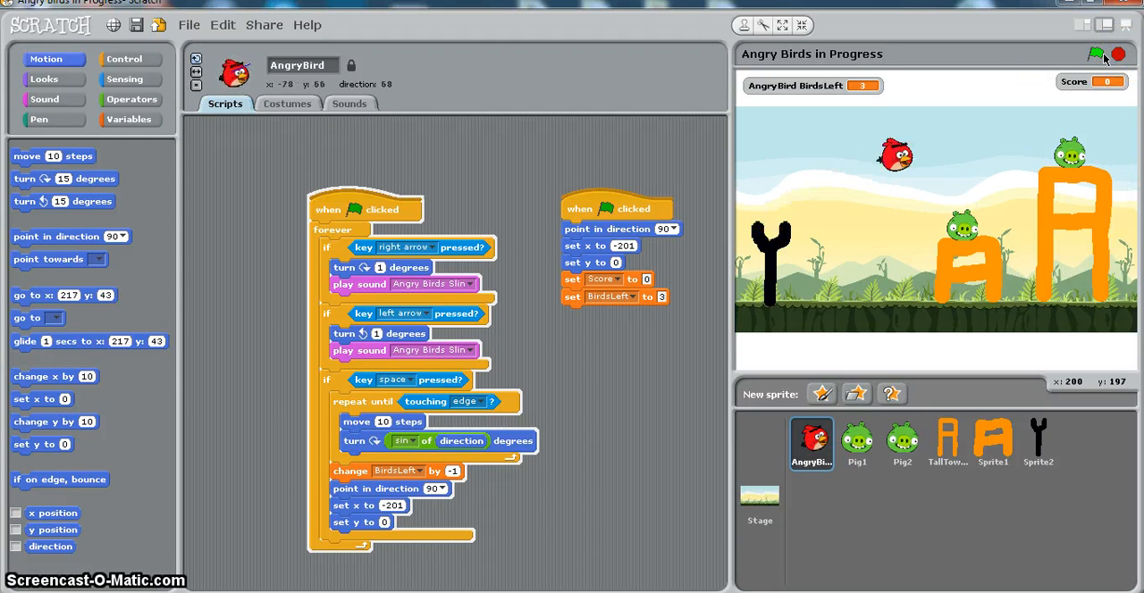
{"action": "left_click", "coordinate": [1094, 54]}
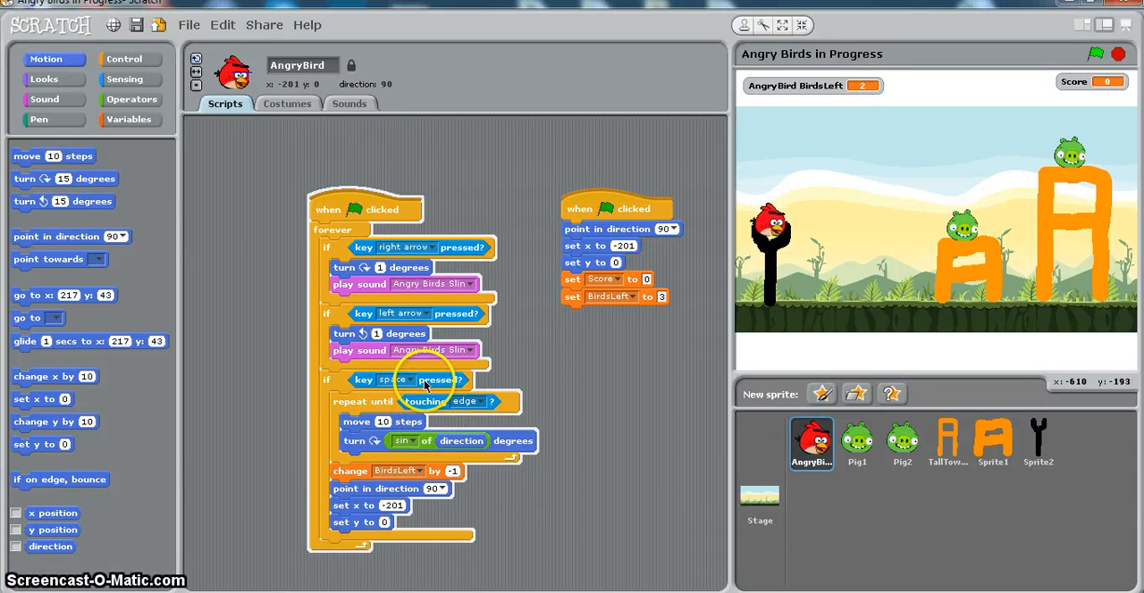
{"action": "mouse_move", "coordinate": [283, 461]}
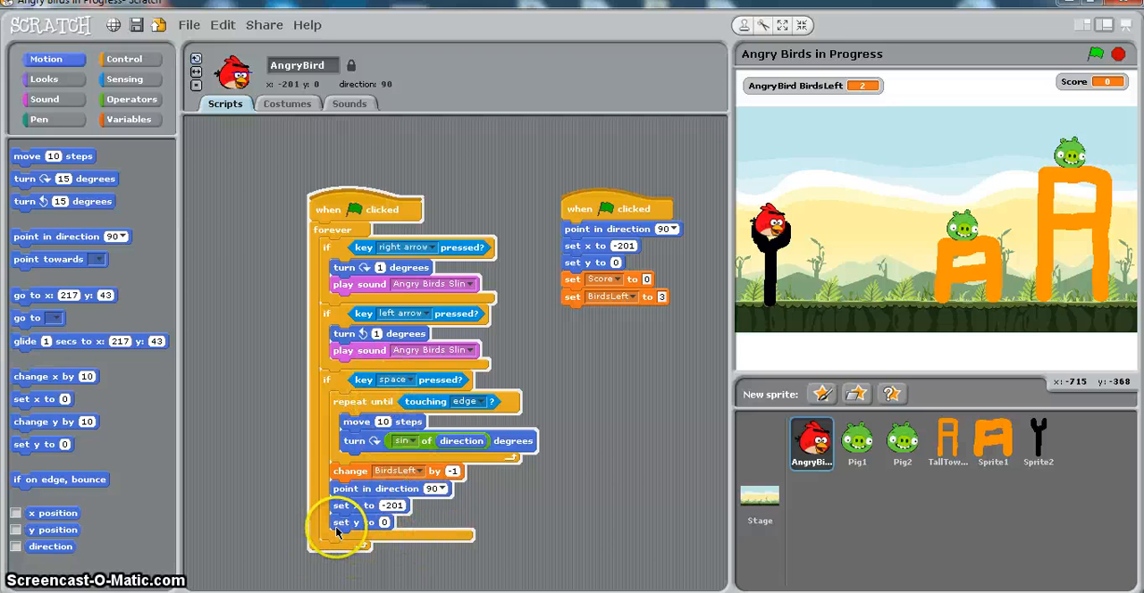
{"action": "mouse_move", "coordinate": [275, 569]}
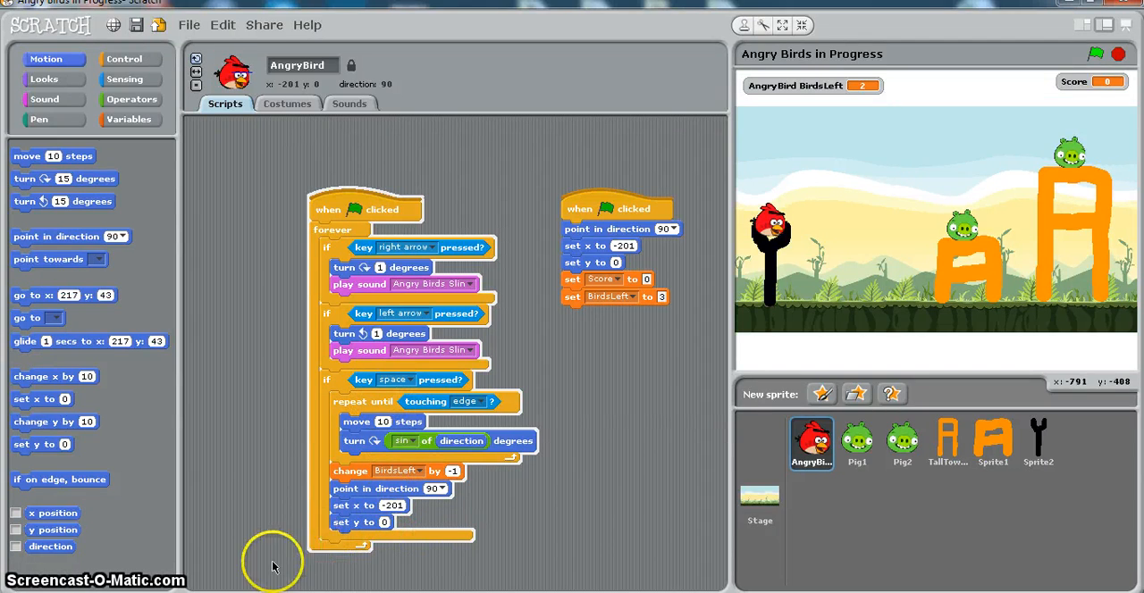